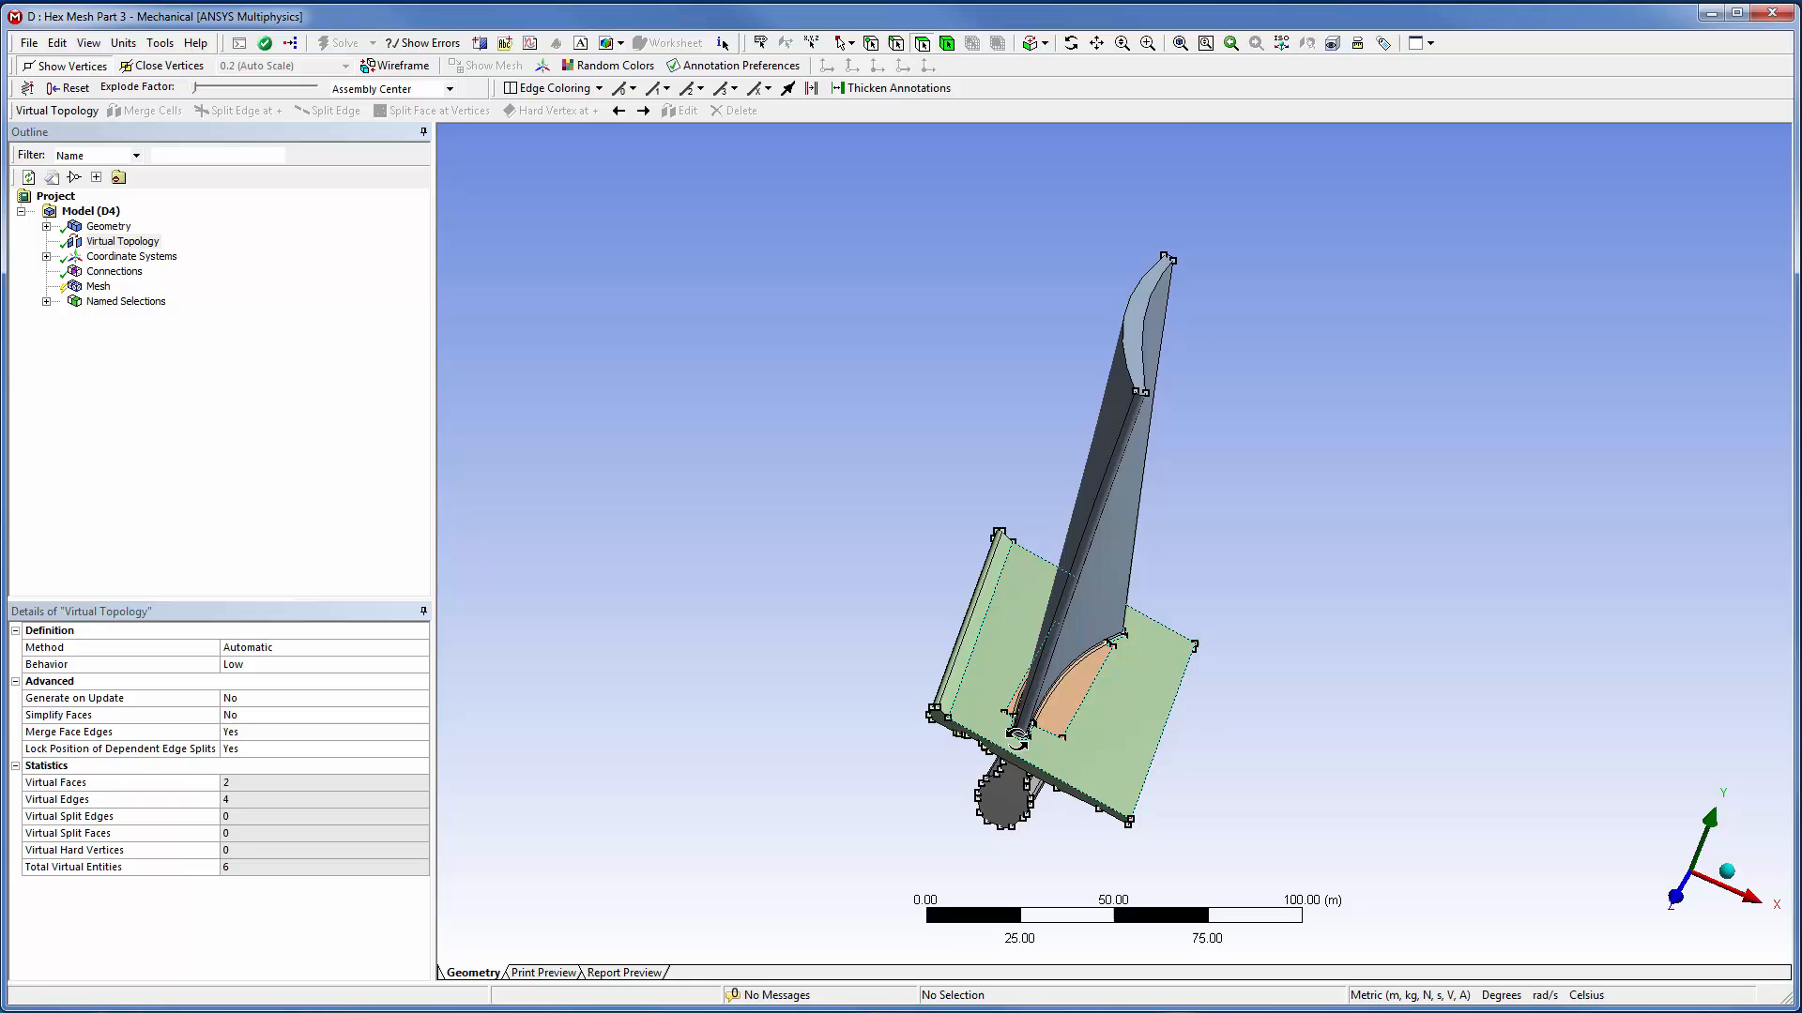
- Merge the blade-root fillet faces with the plate's top faces into a third virtual face
scroll(up, 3)
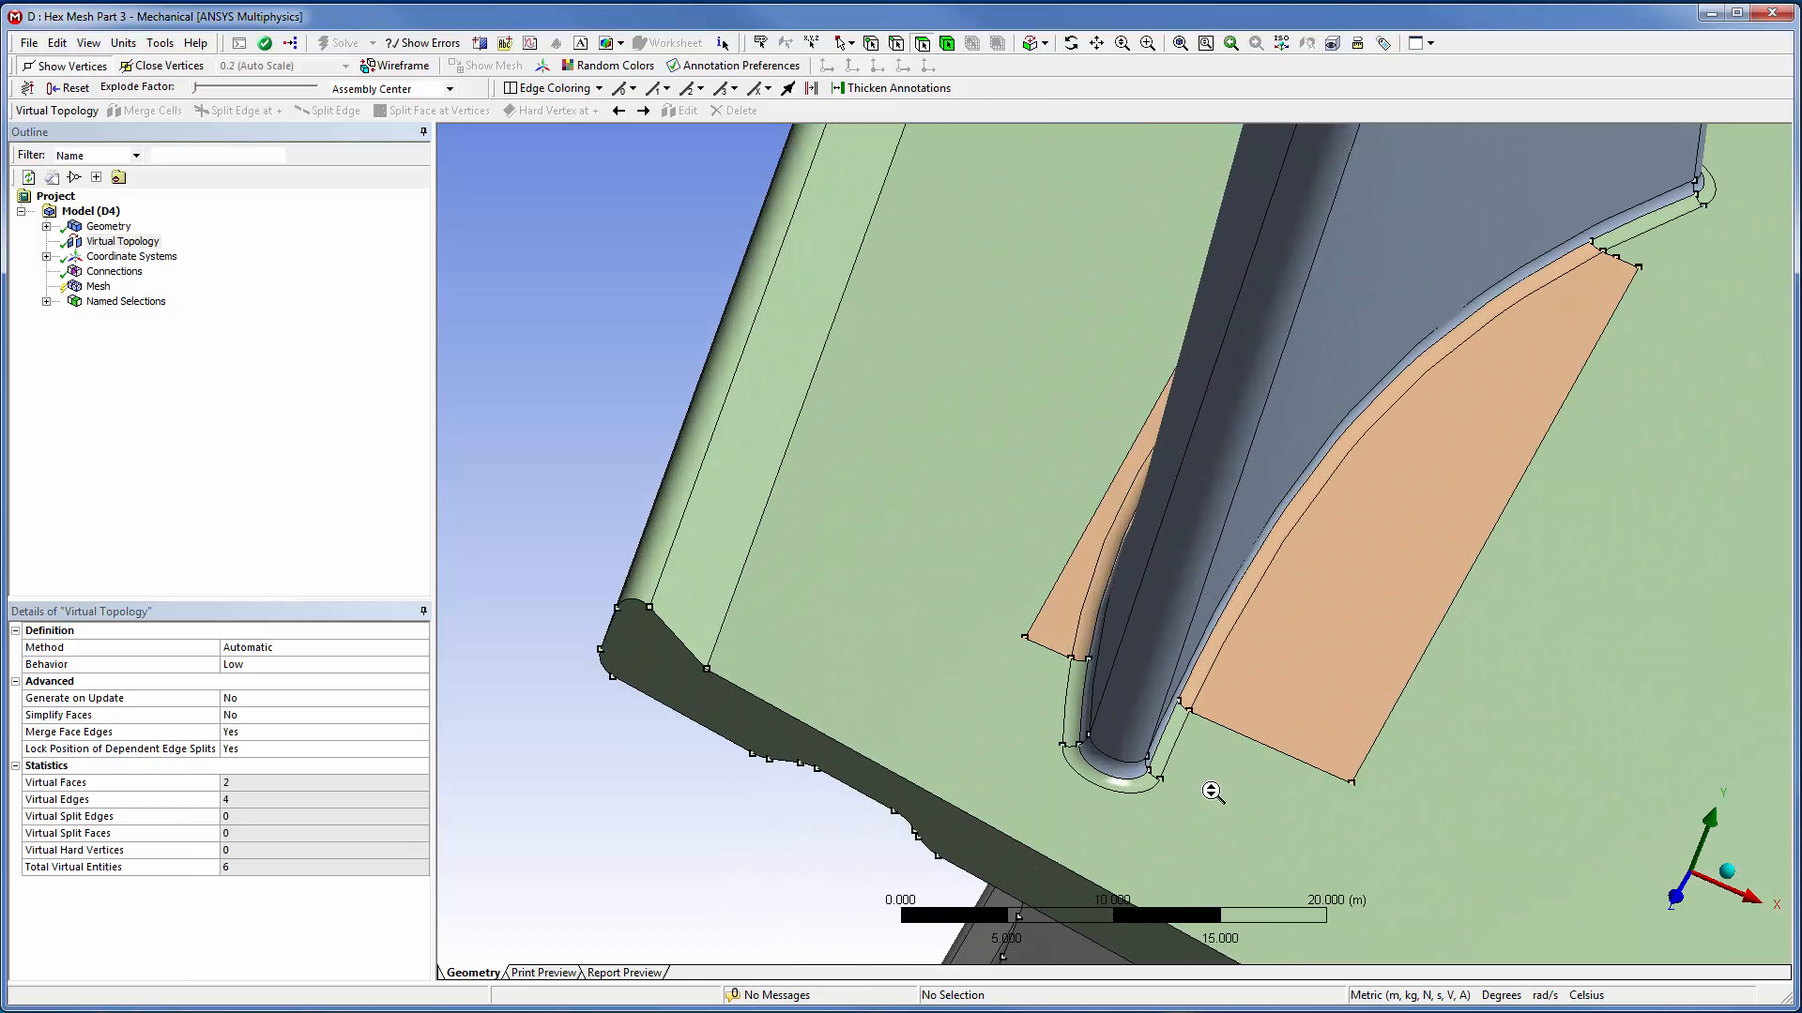
click(1161, 741)
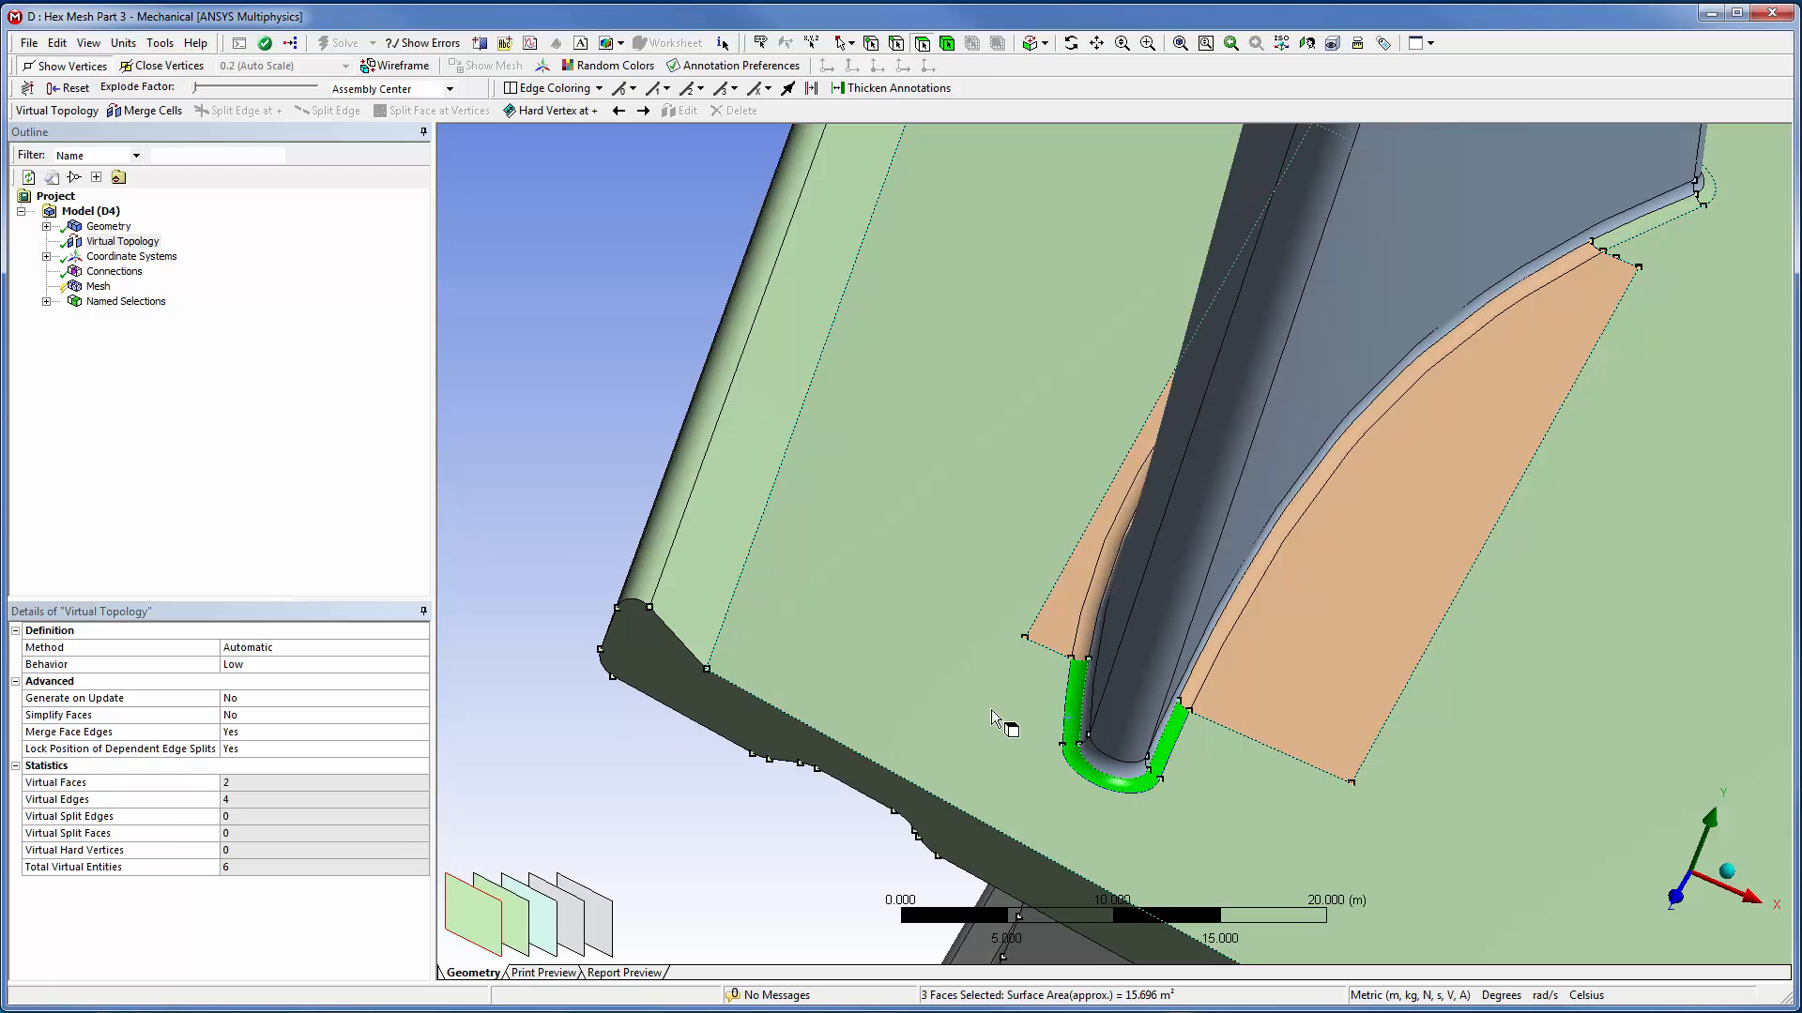
right_click(994, 718)
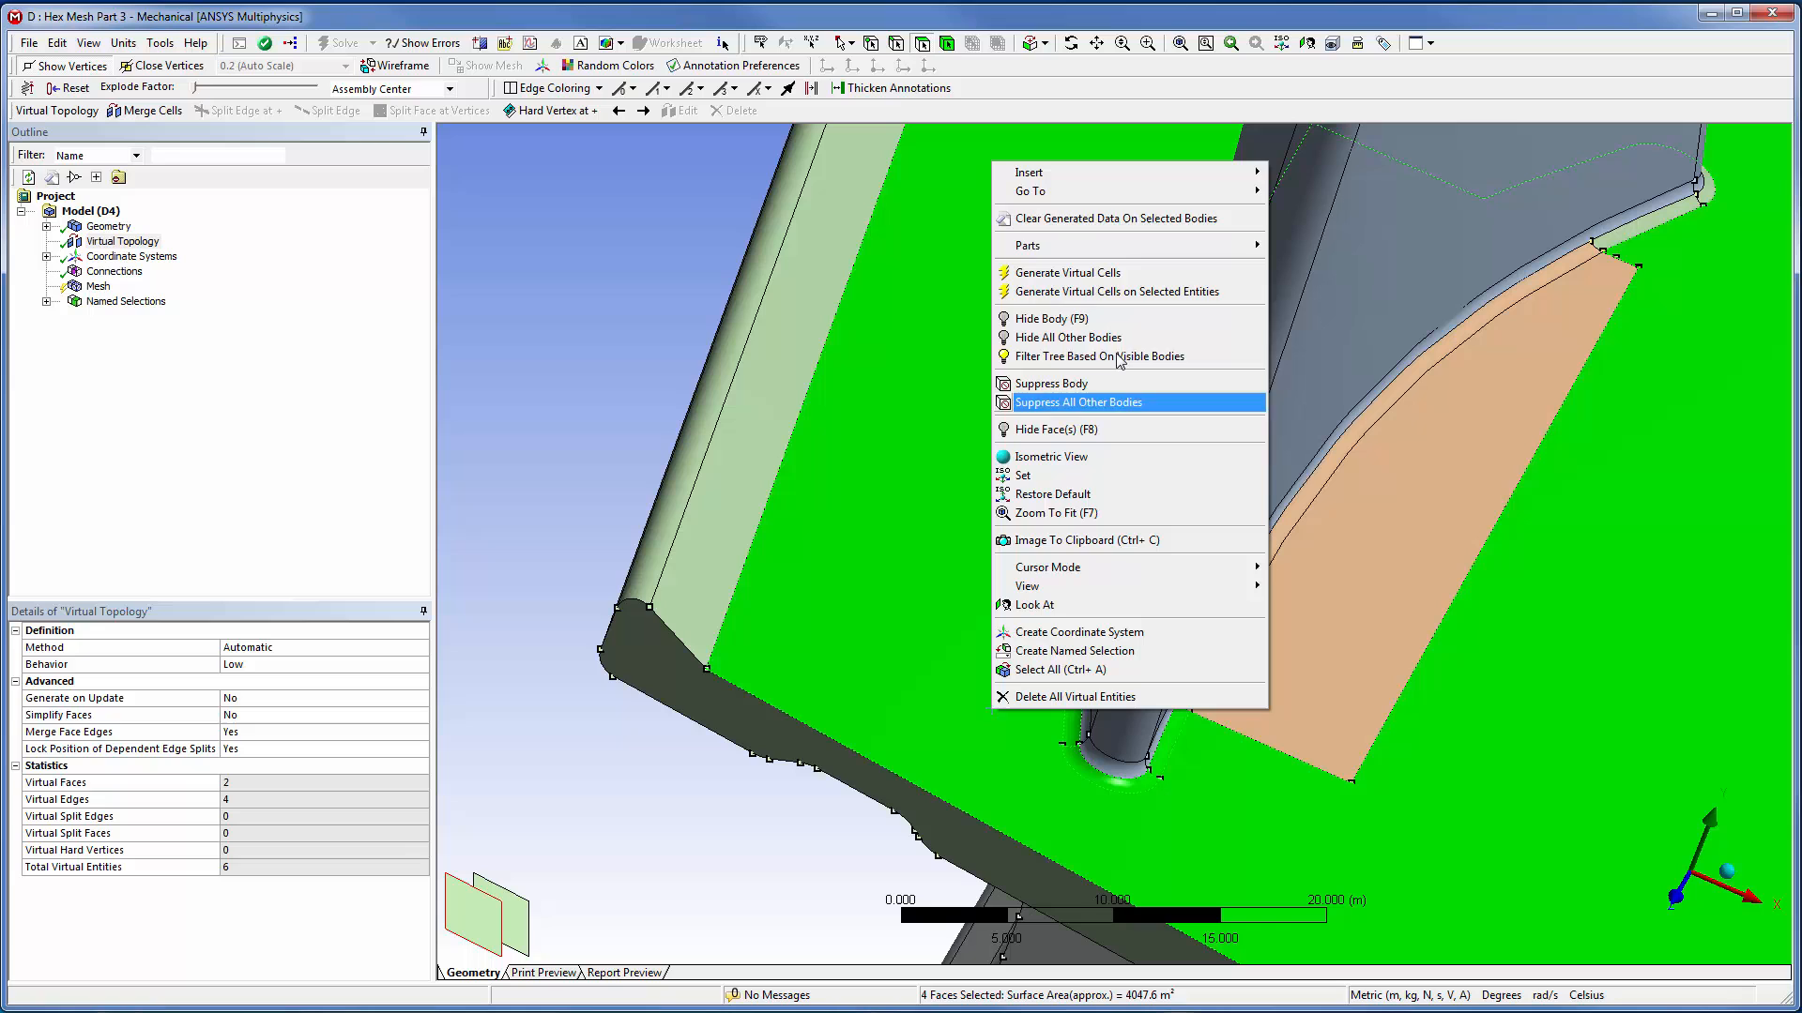
click(1078, 403)
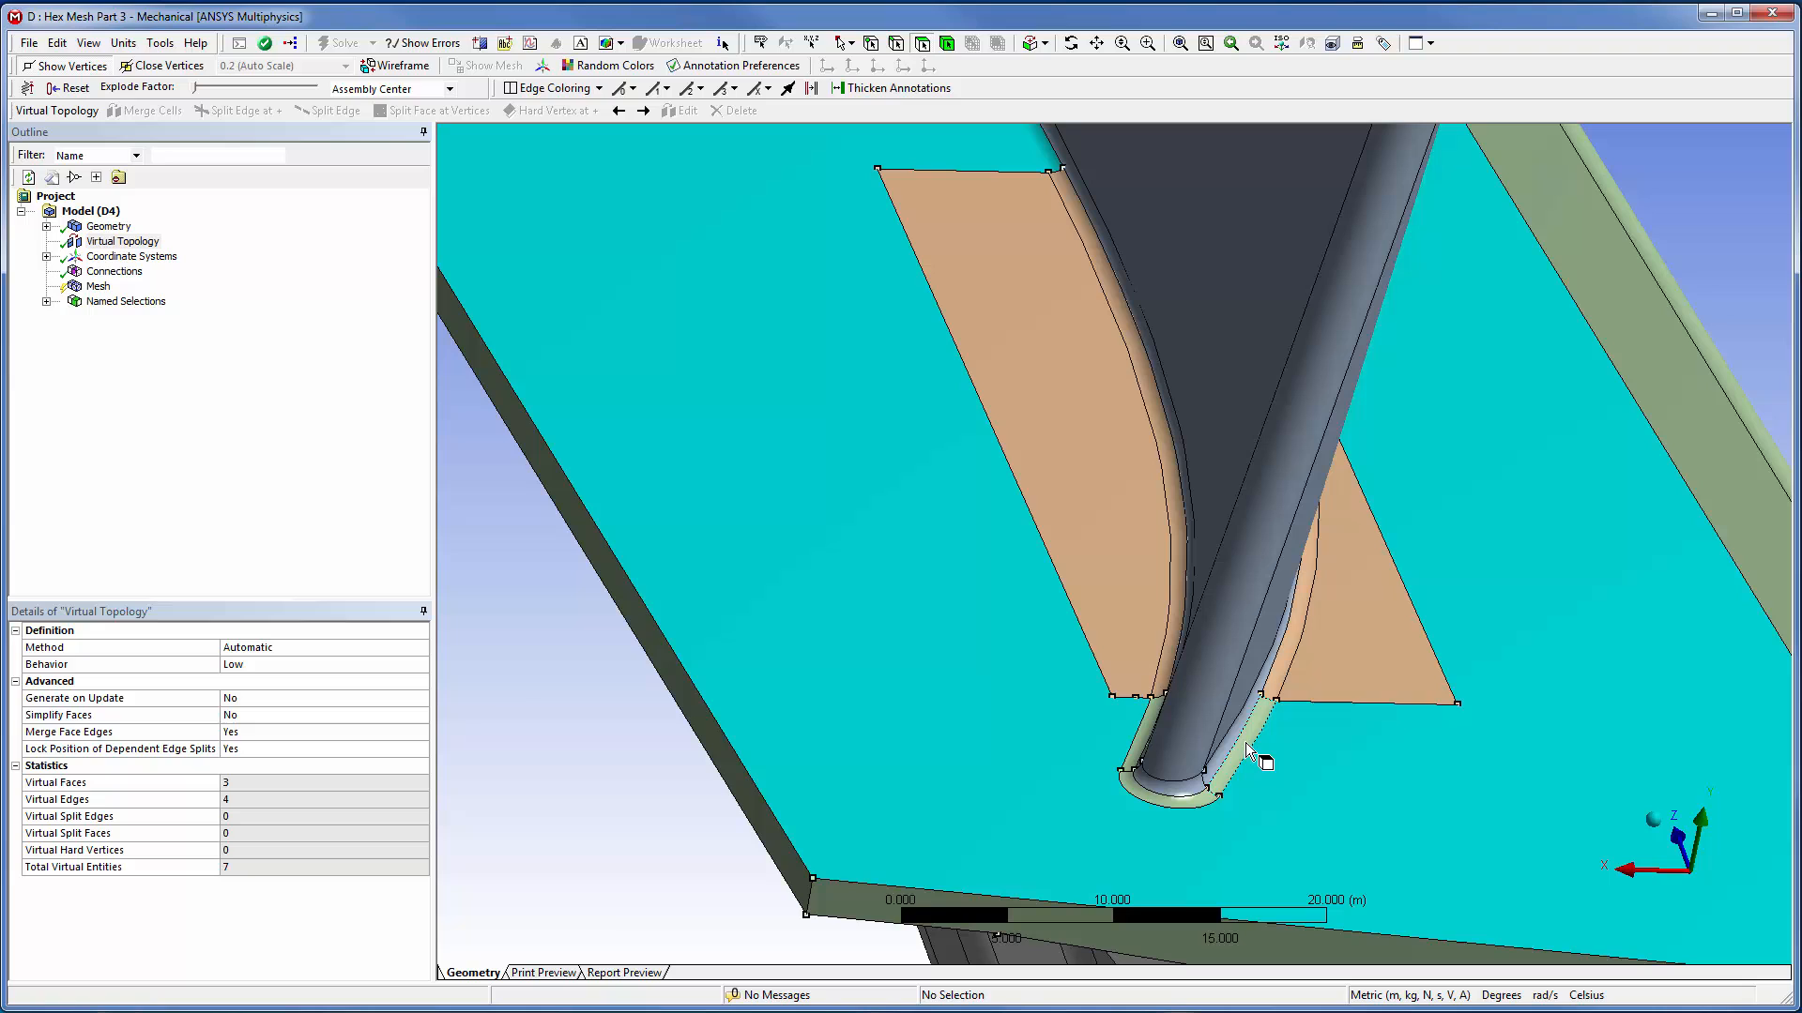
click(1183, 782)
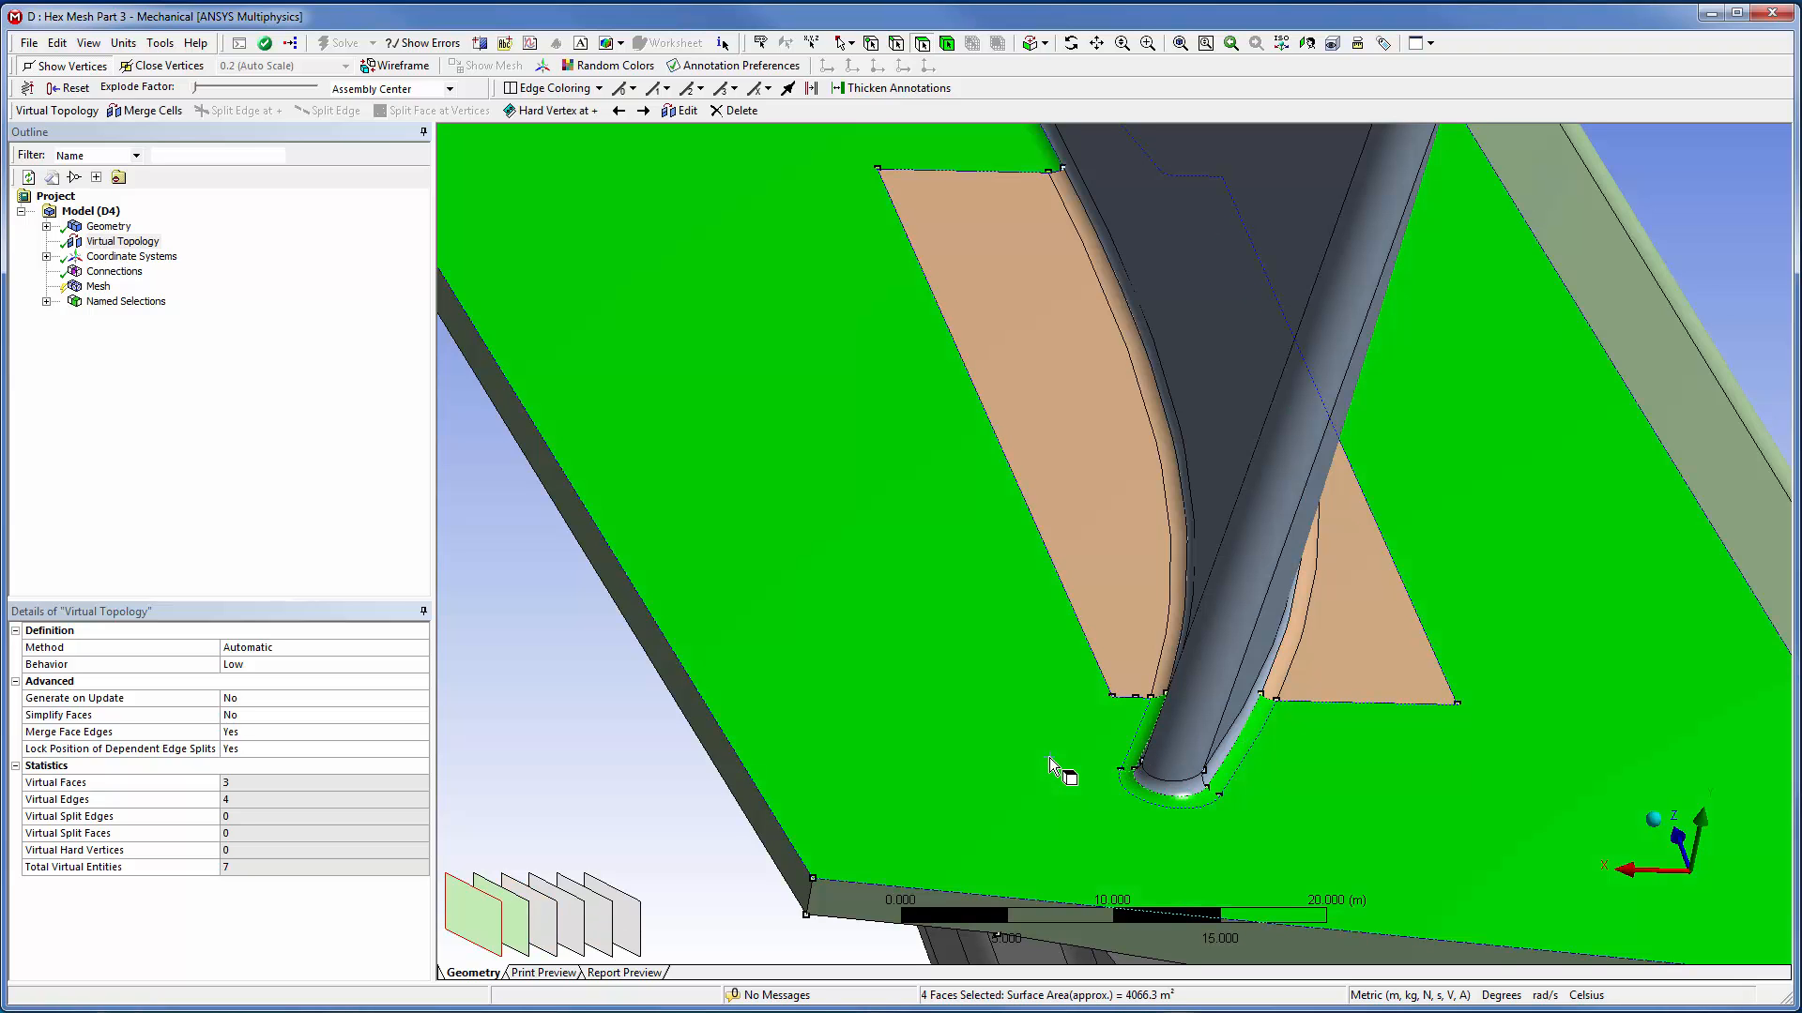
right_click(1057, 773)
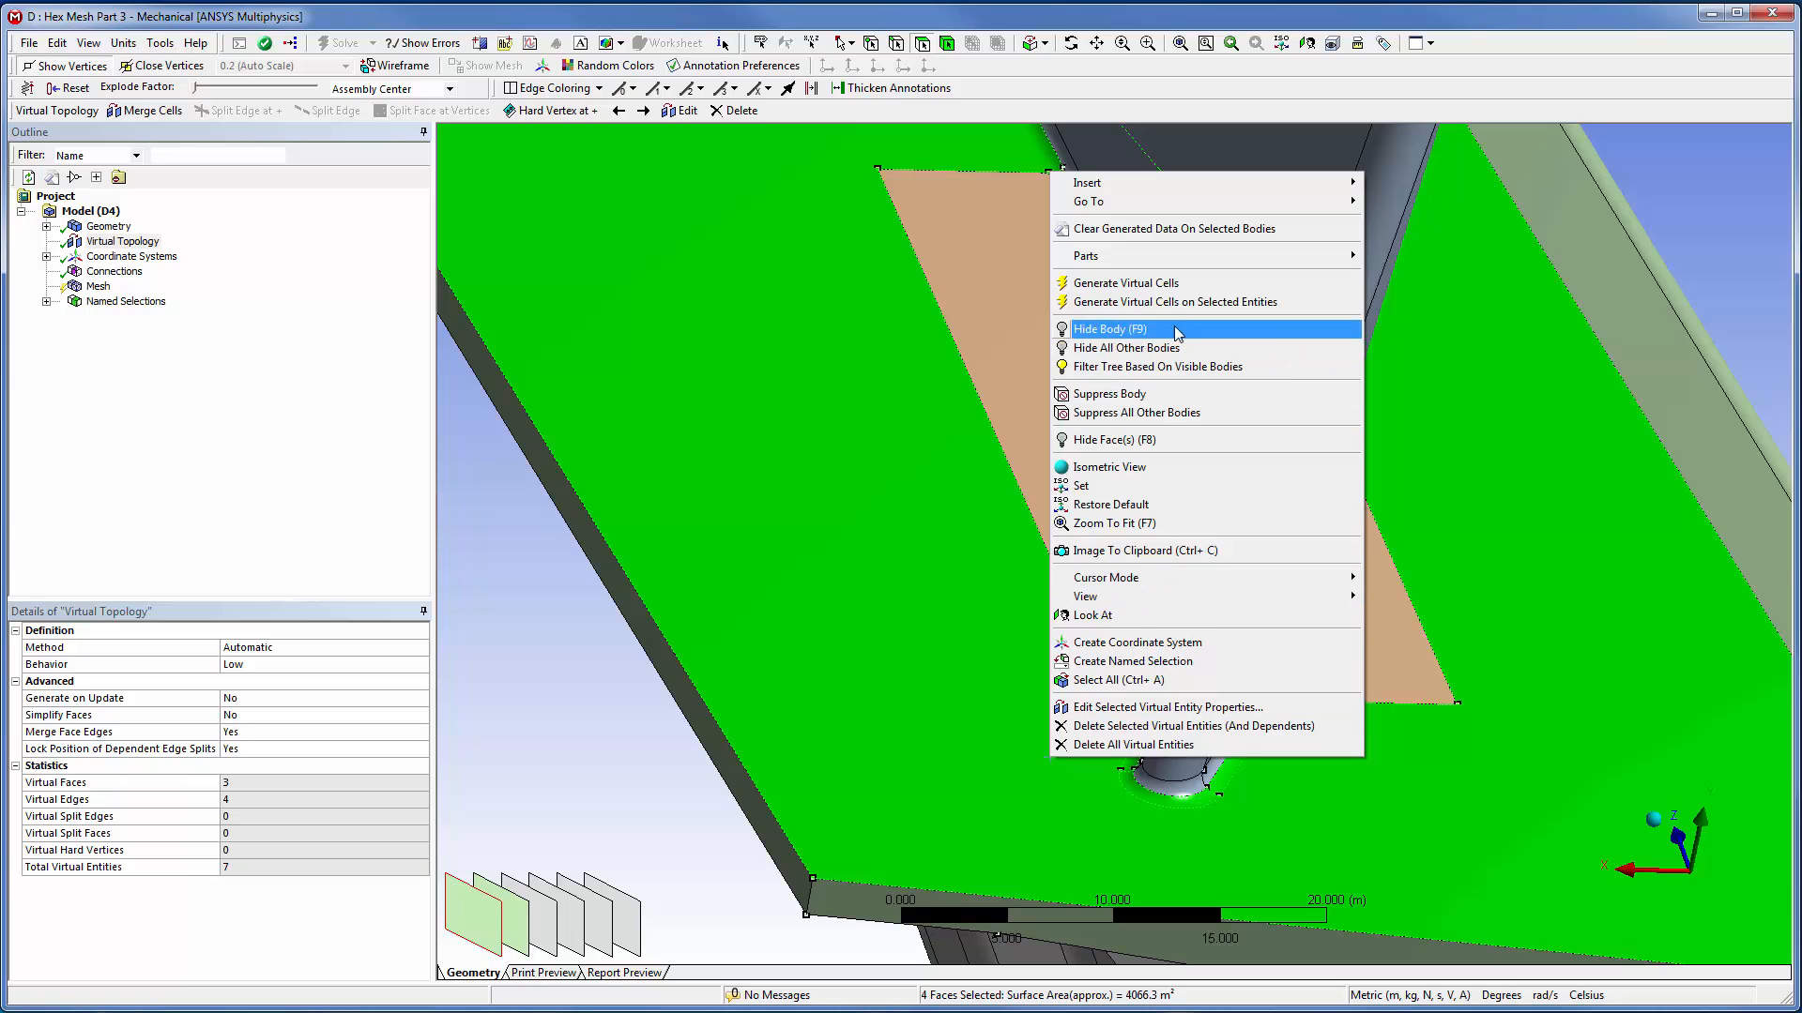
mouse_move(1085, 183)
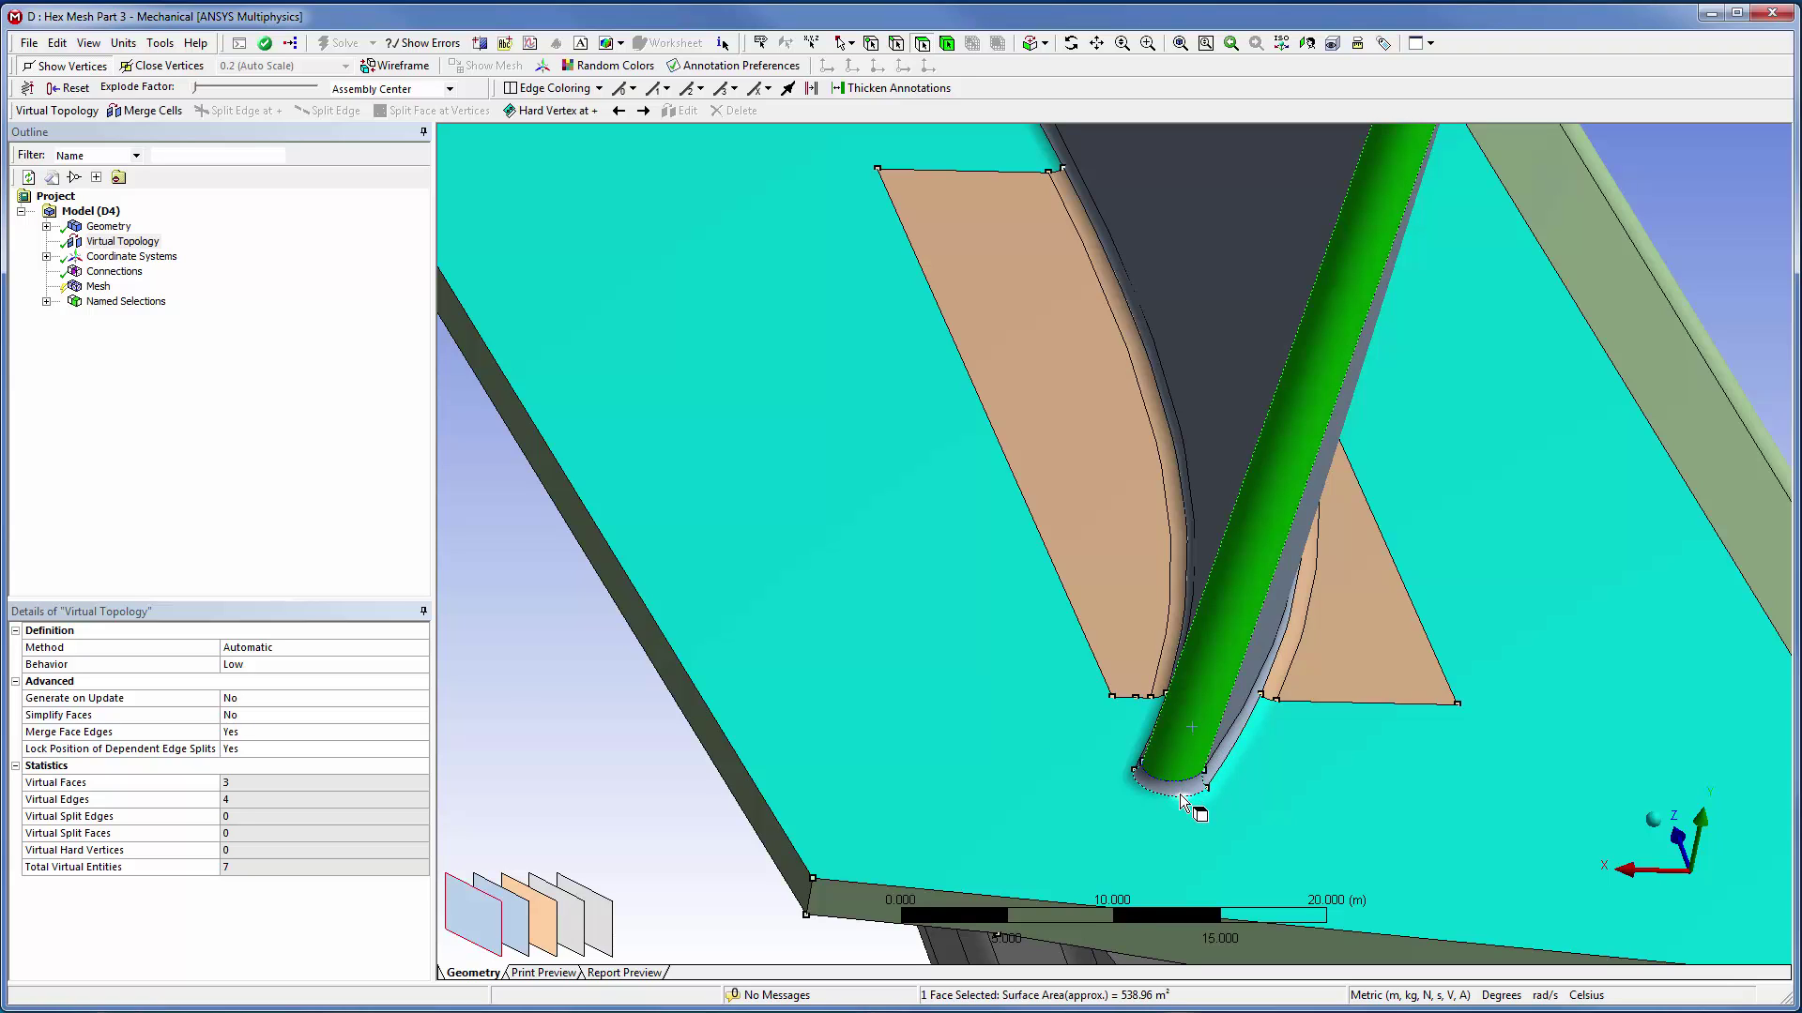
- Merge the blade's leading-edge fillet faces near the root into a fourth virtual face
right_click(1180, 793)
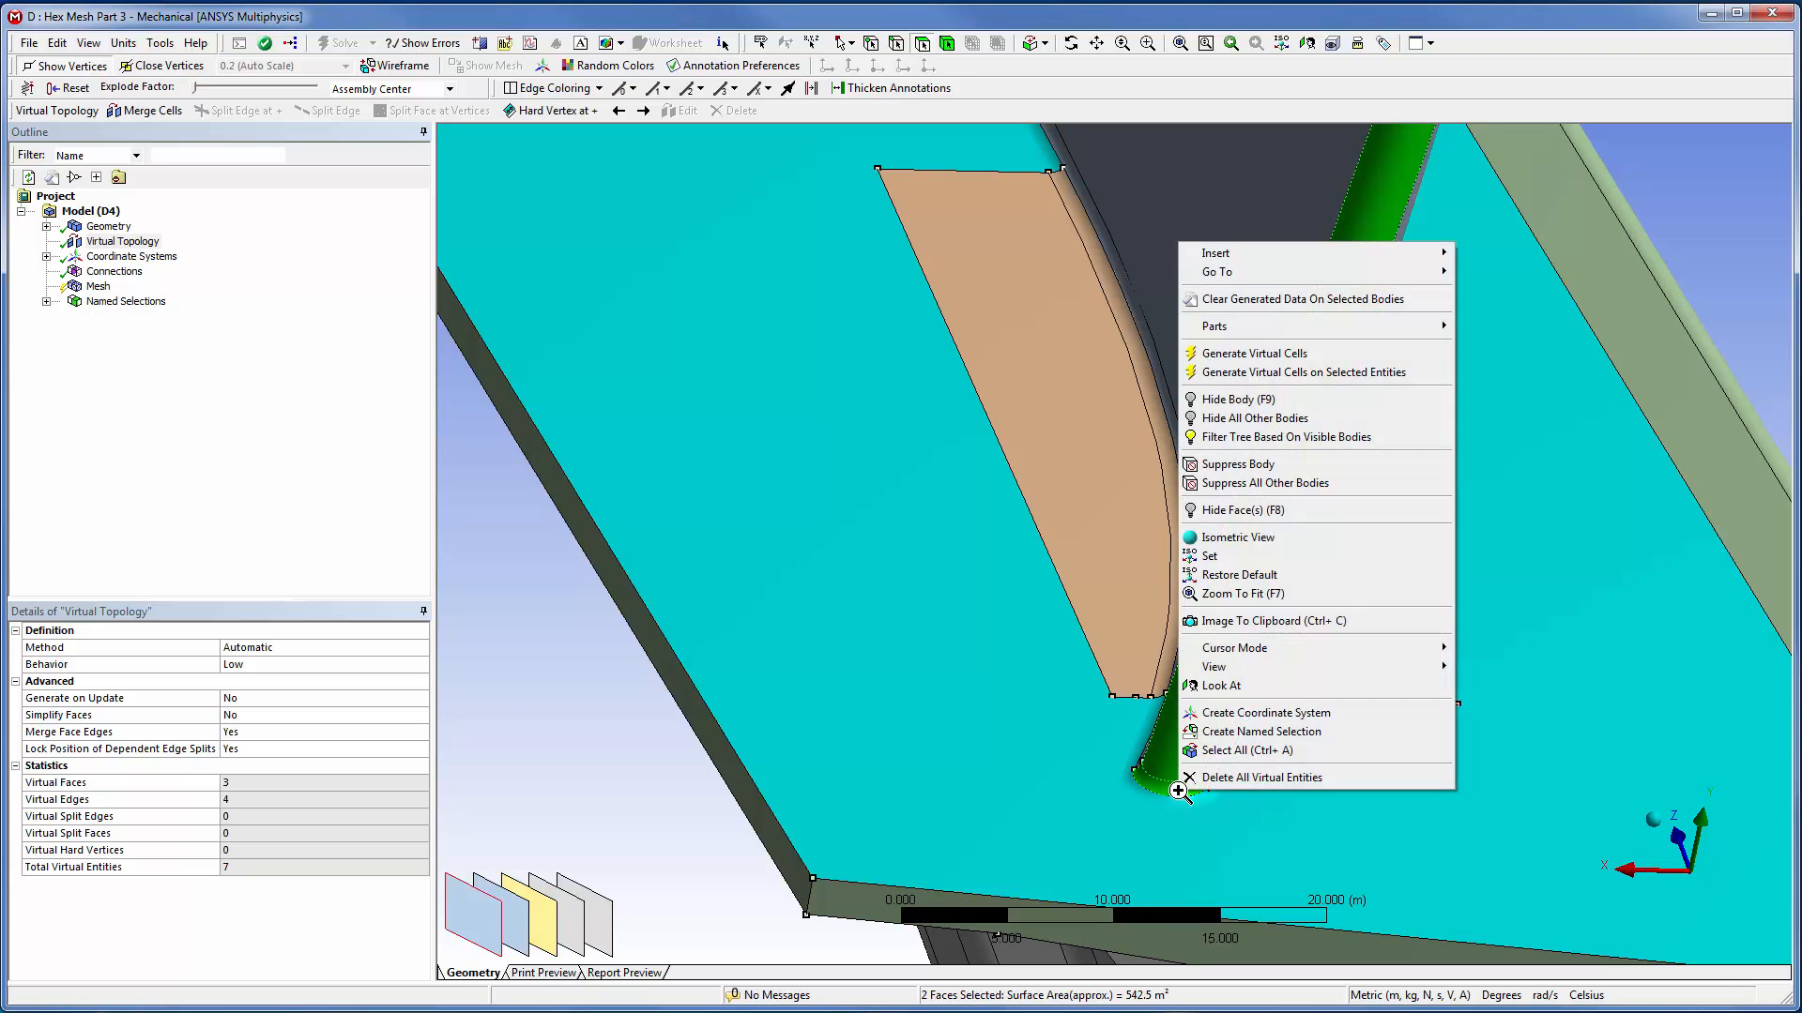
mouse_move(1324, 252)
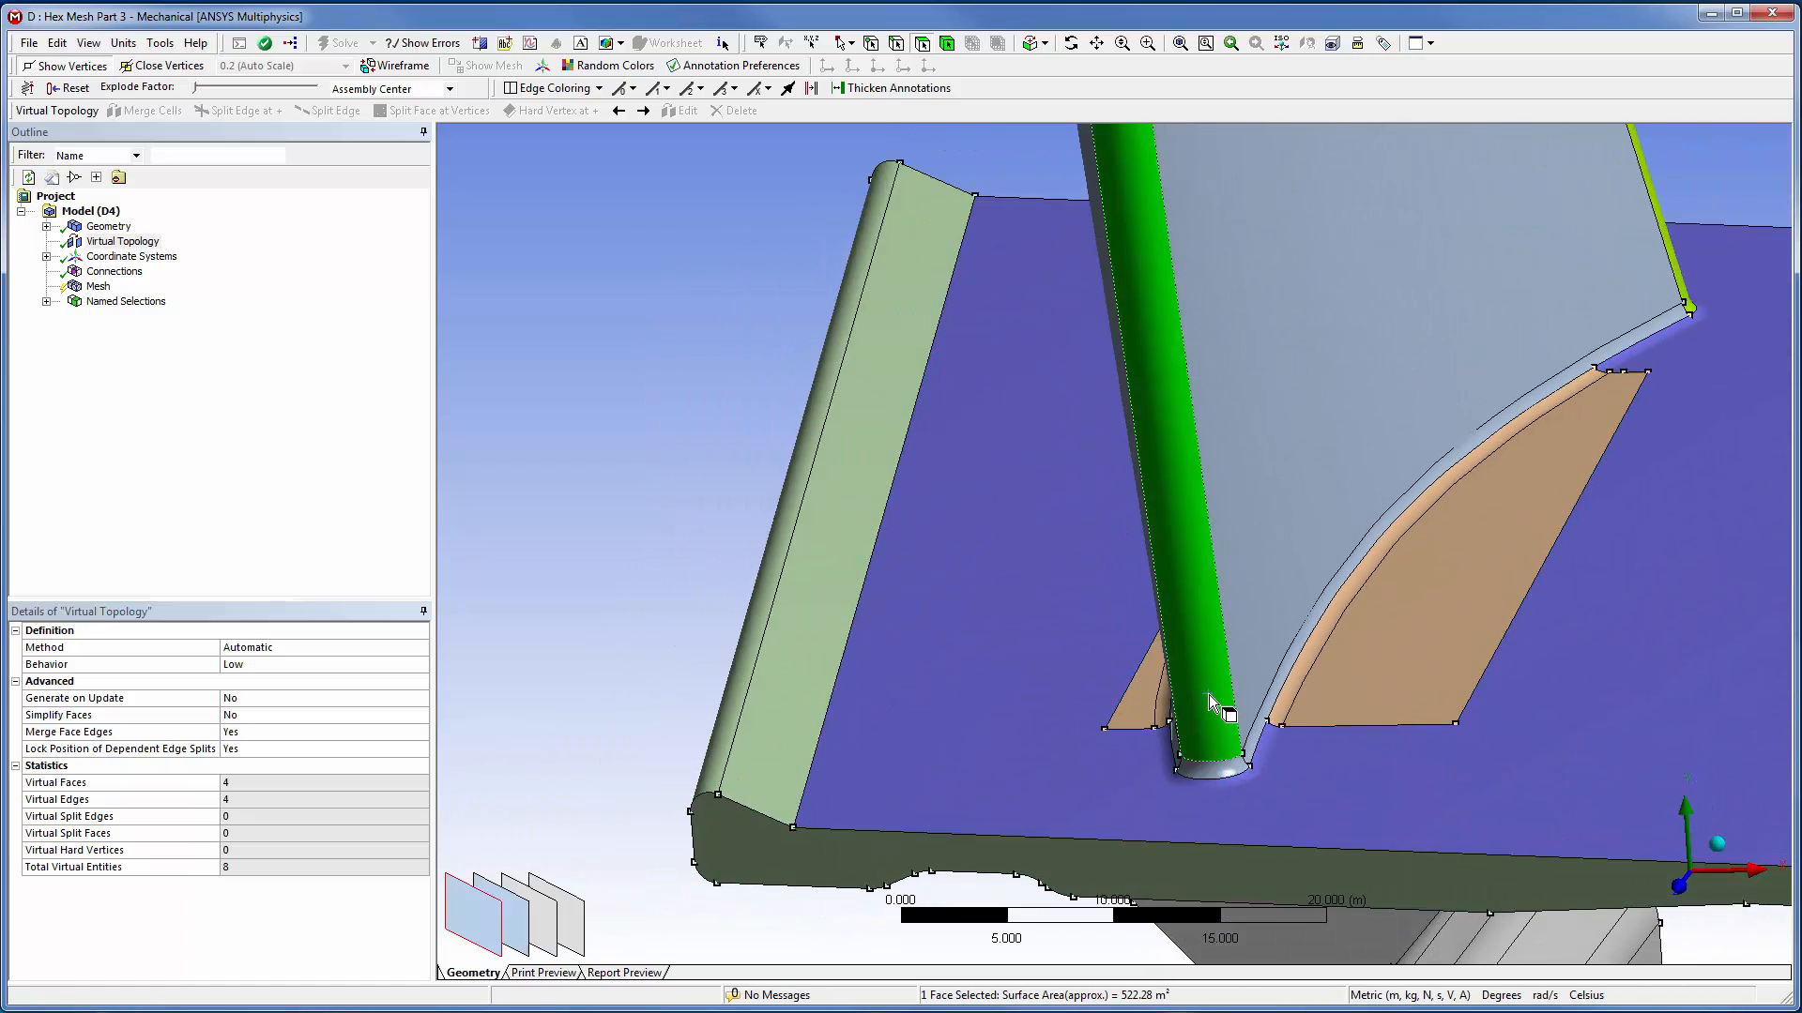
click(1194, 770)
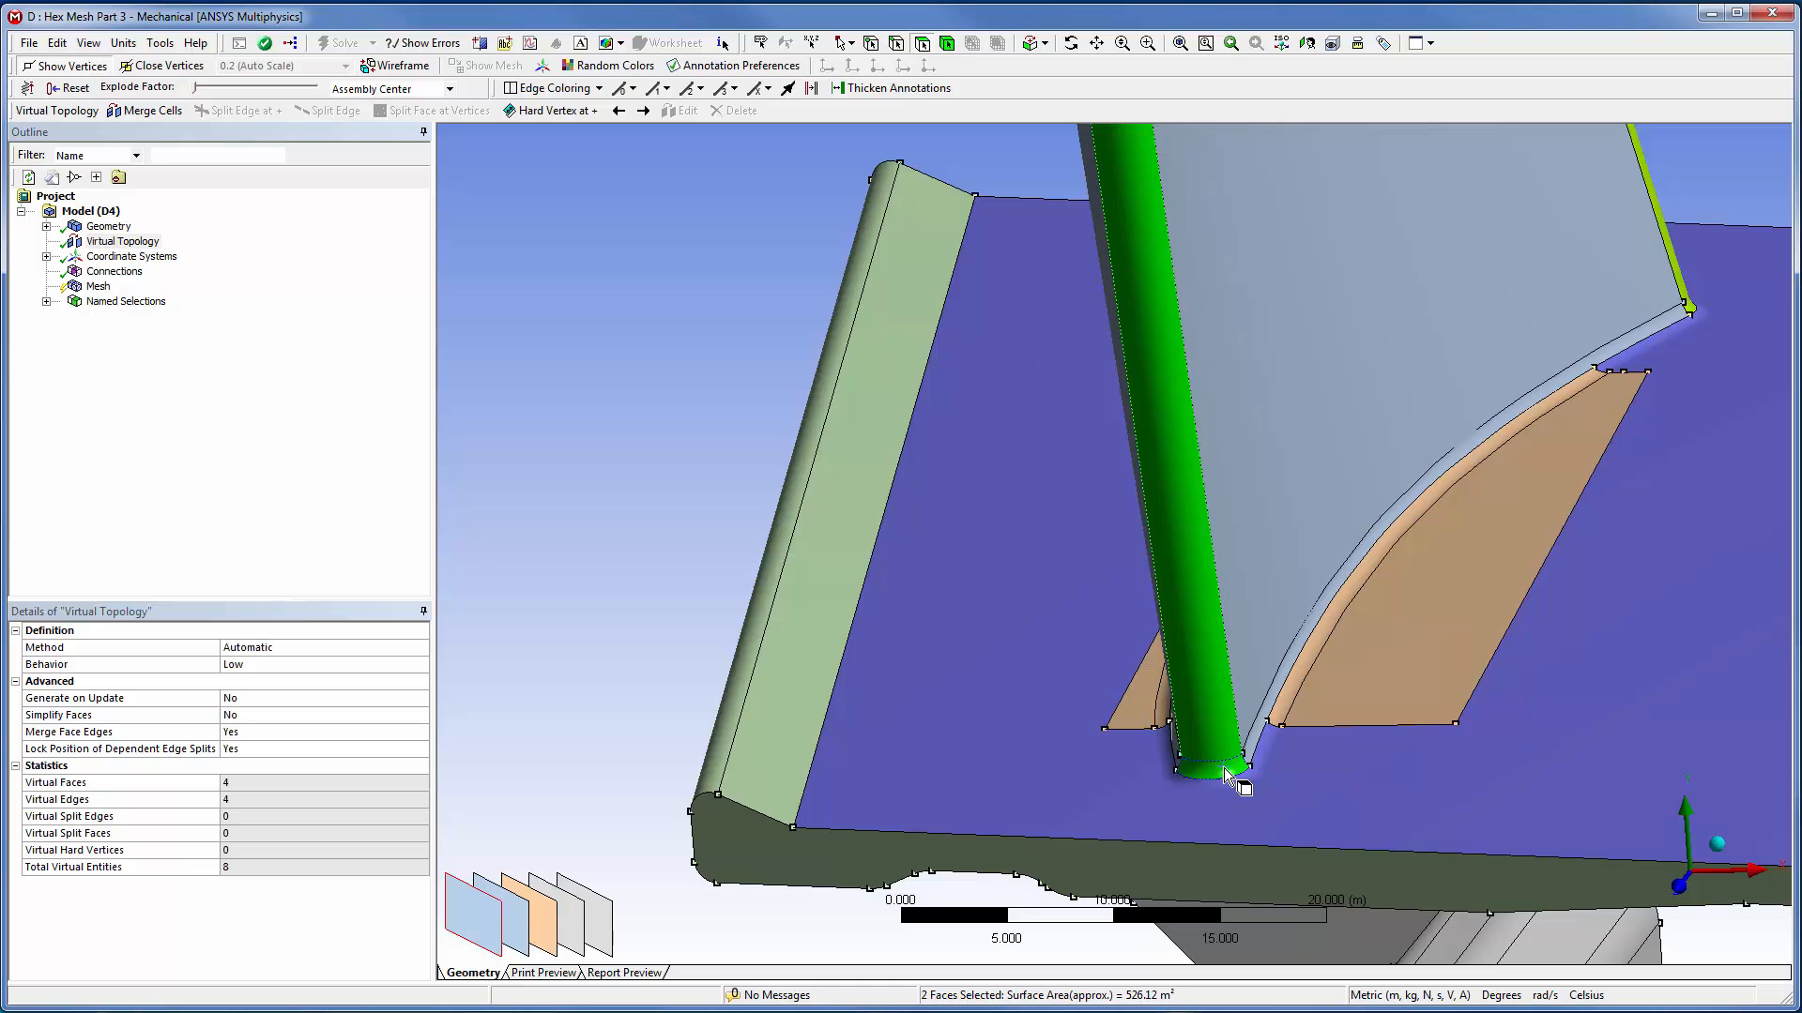
right_click(1230, 779)
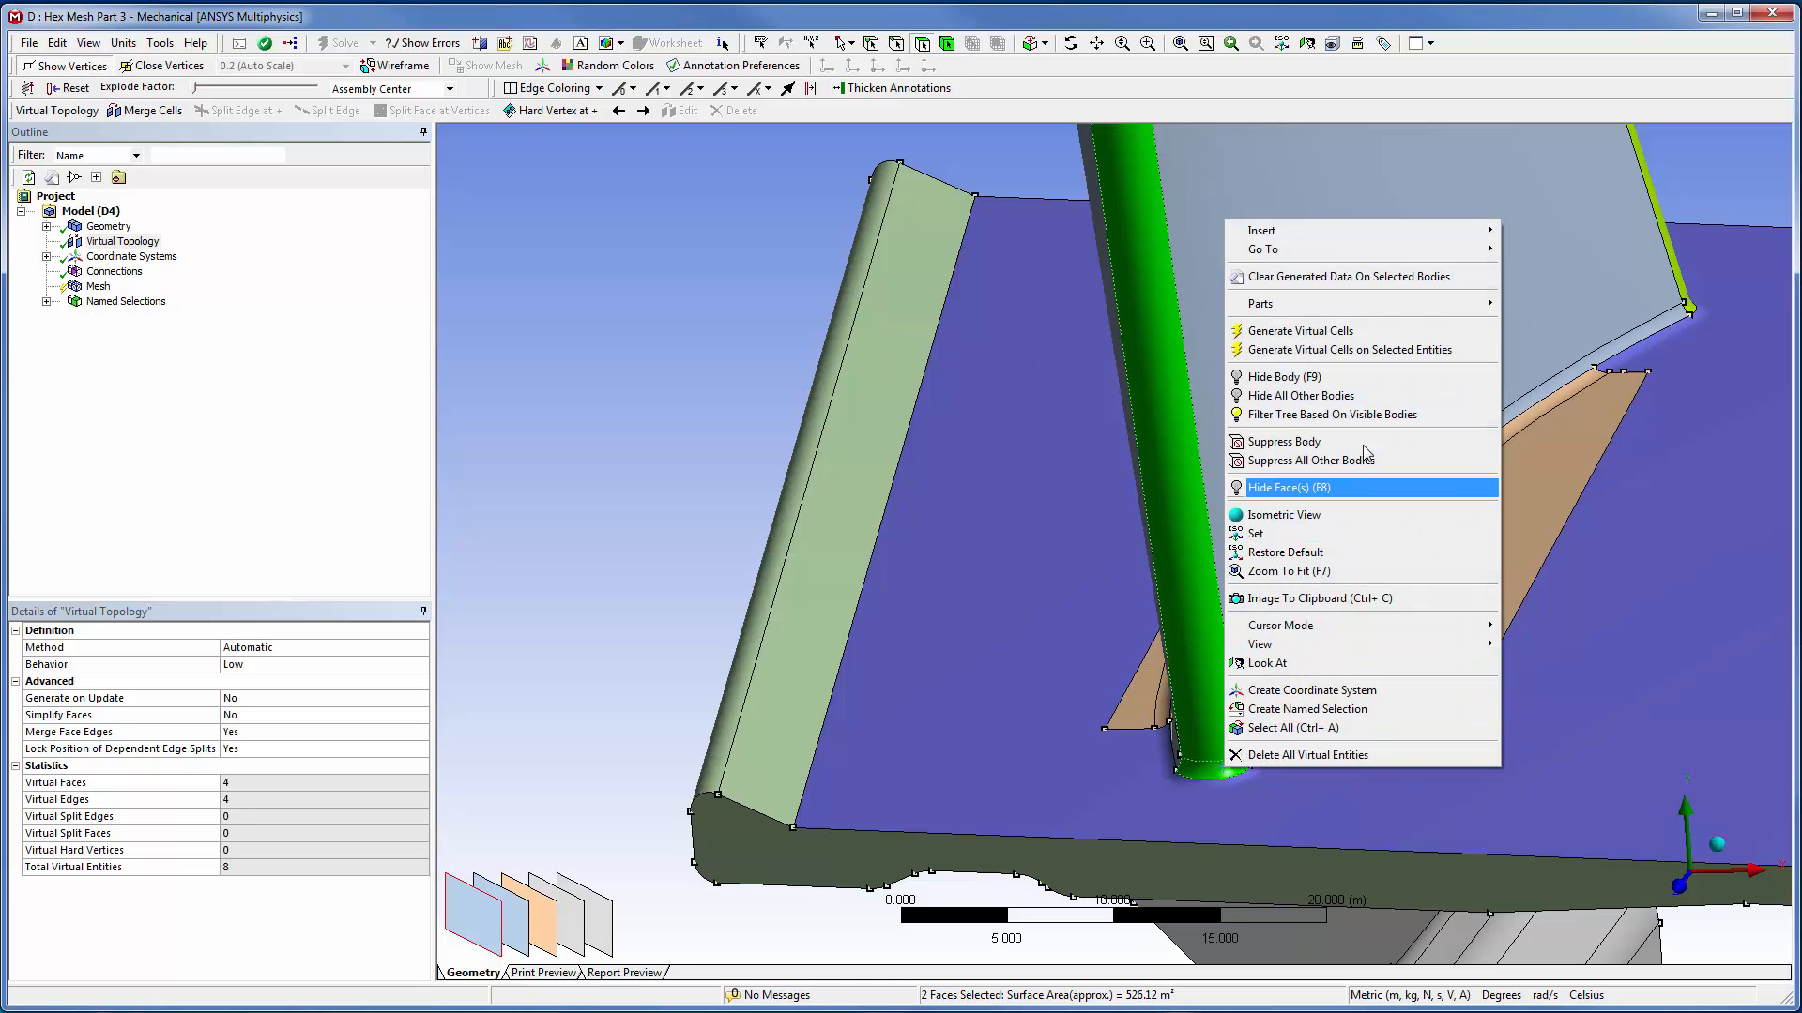
mouse_move(1260, 229)
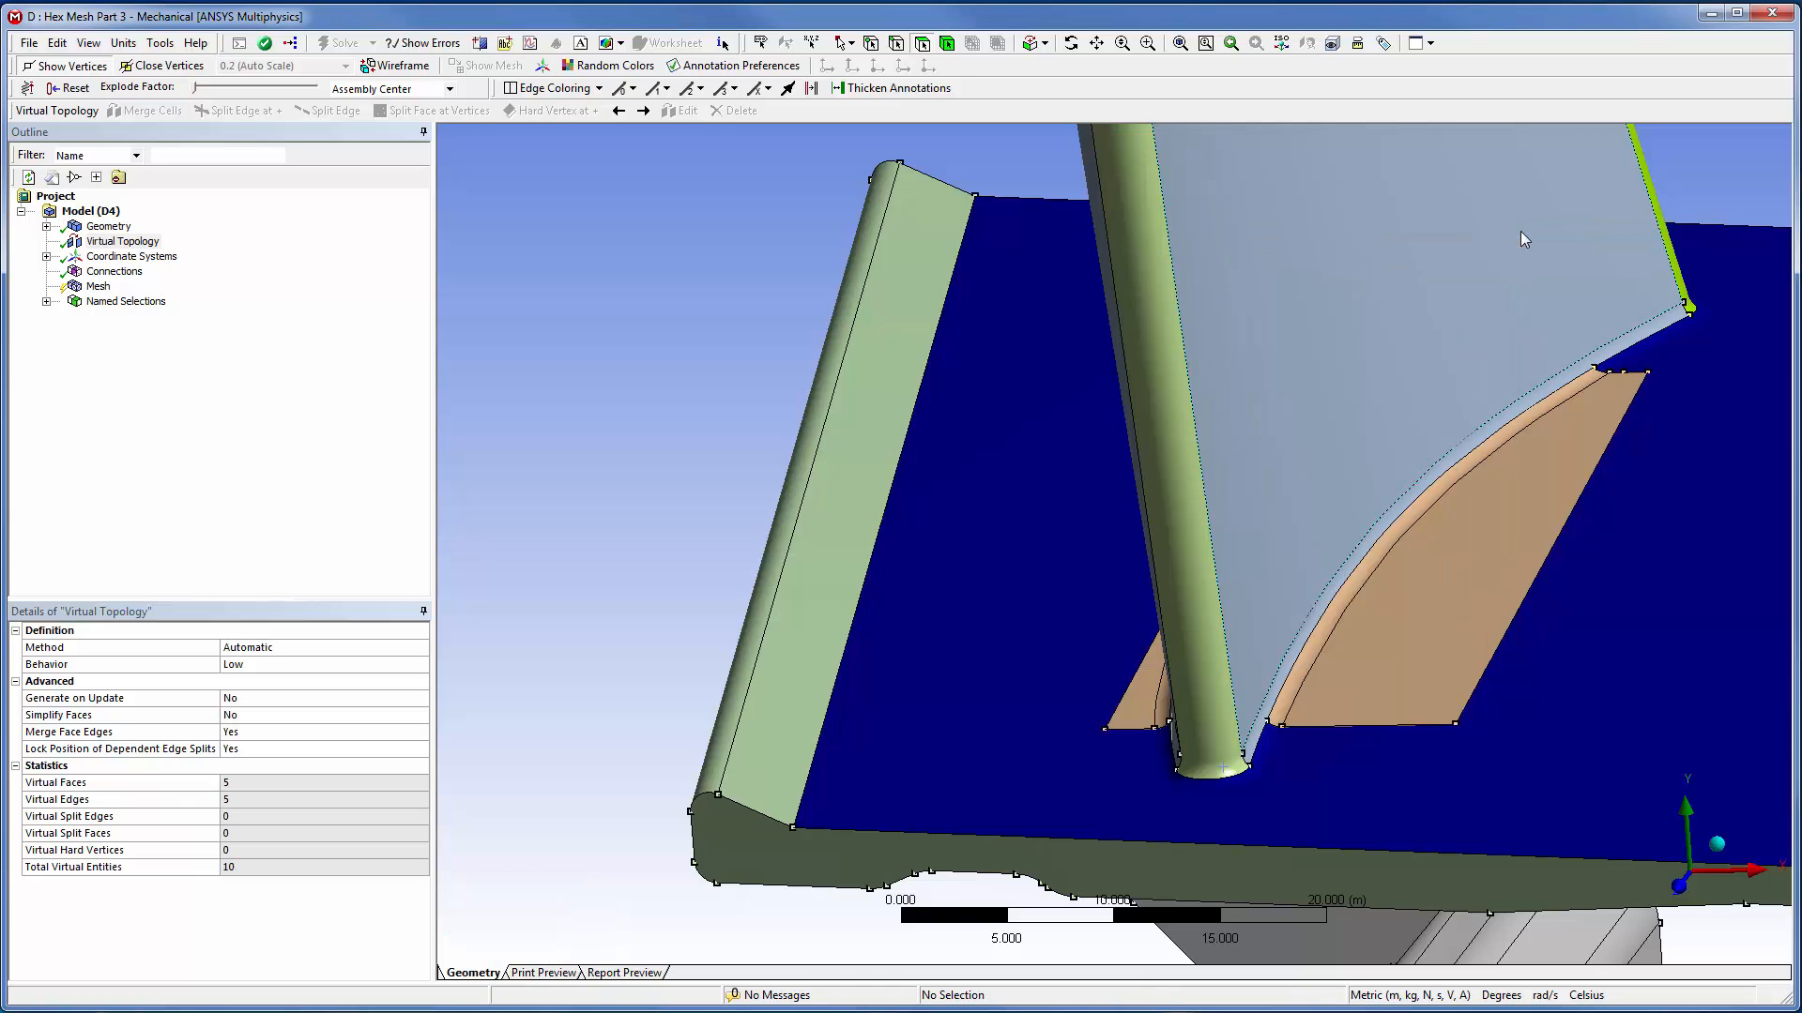
right_click(1445, 571)
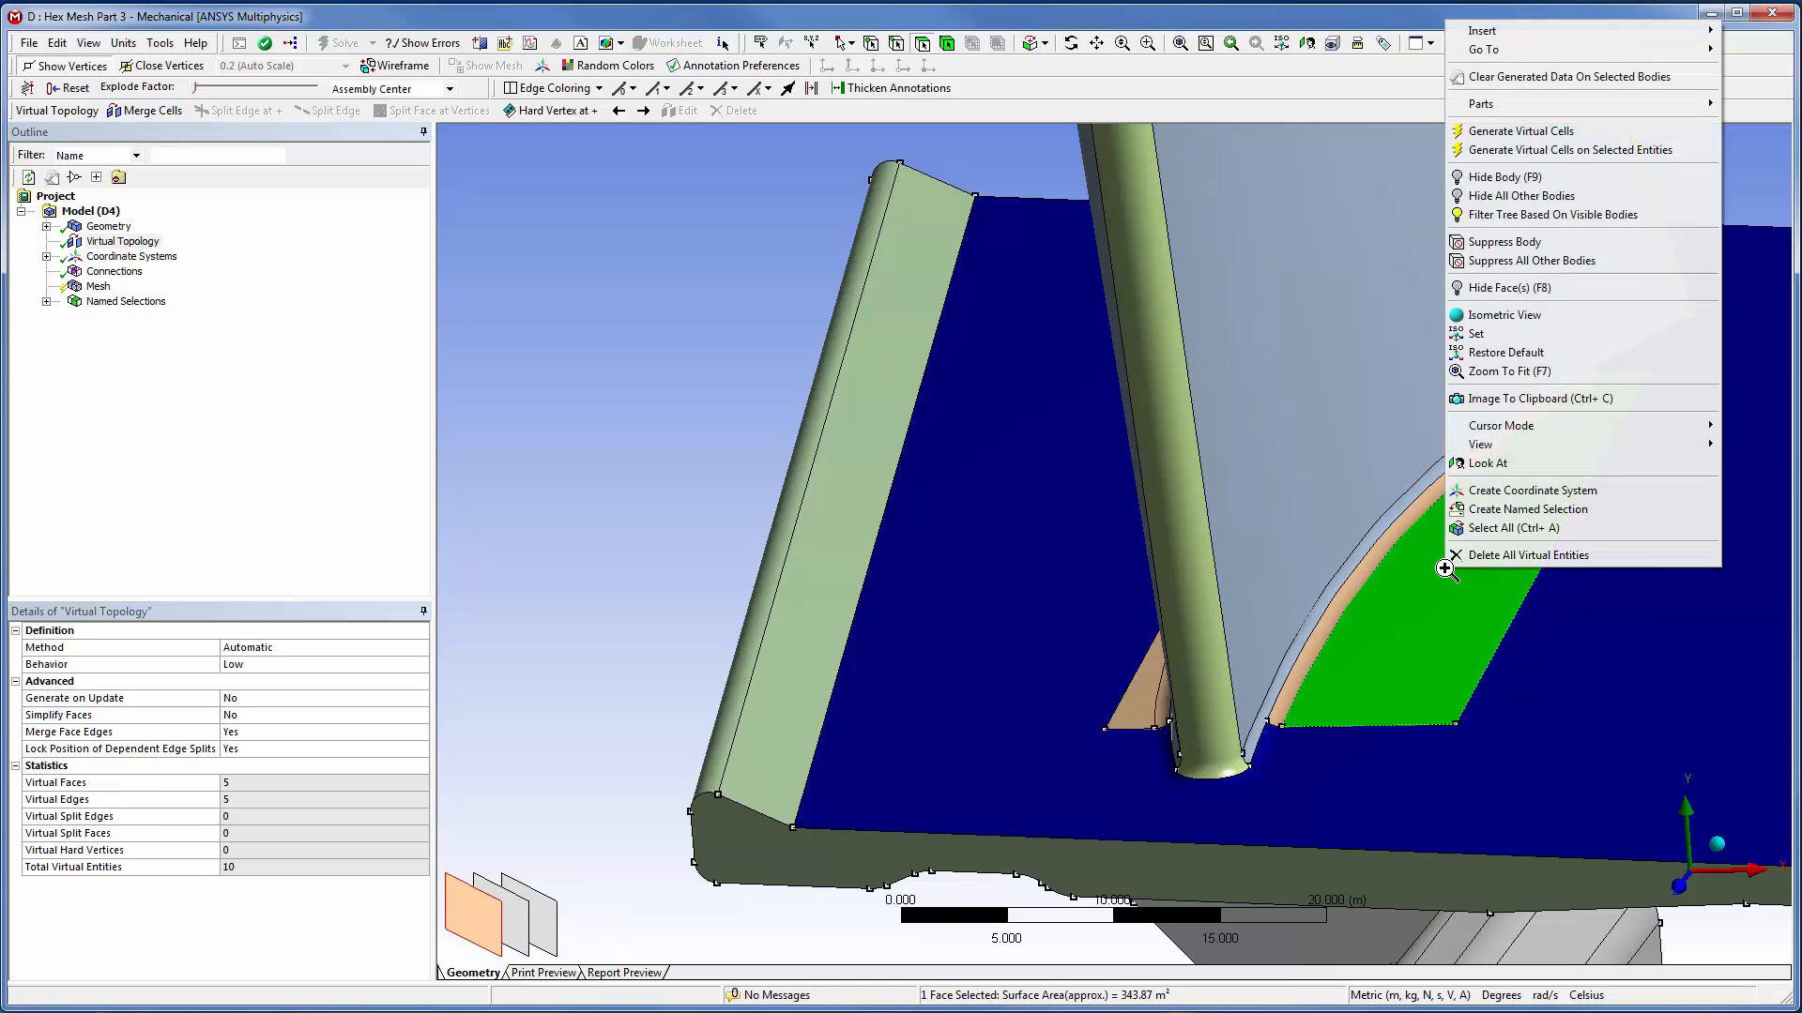
mouse_move(1511, 391)
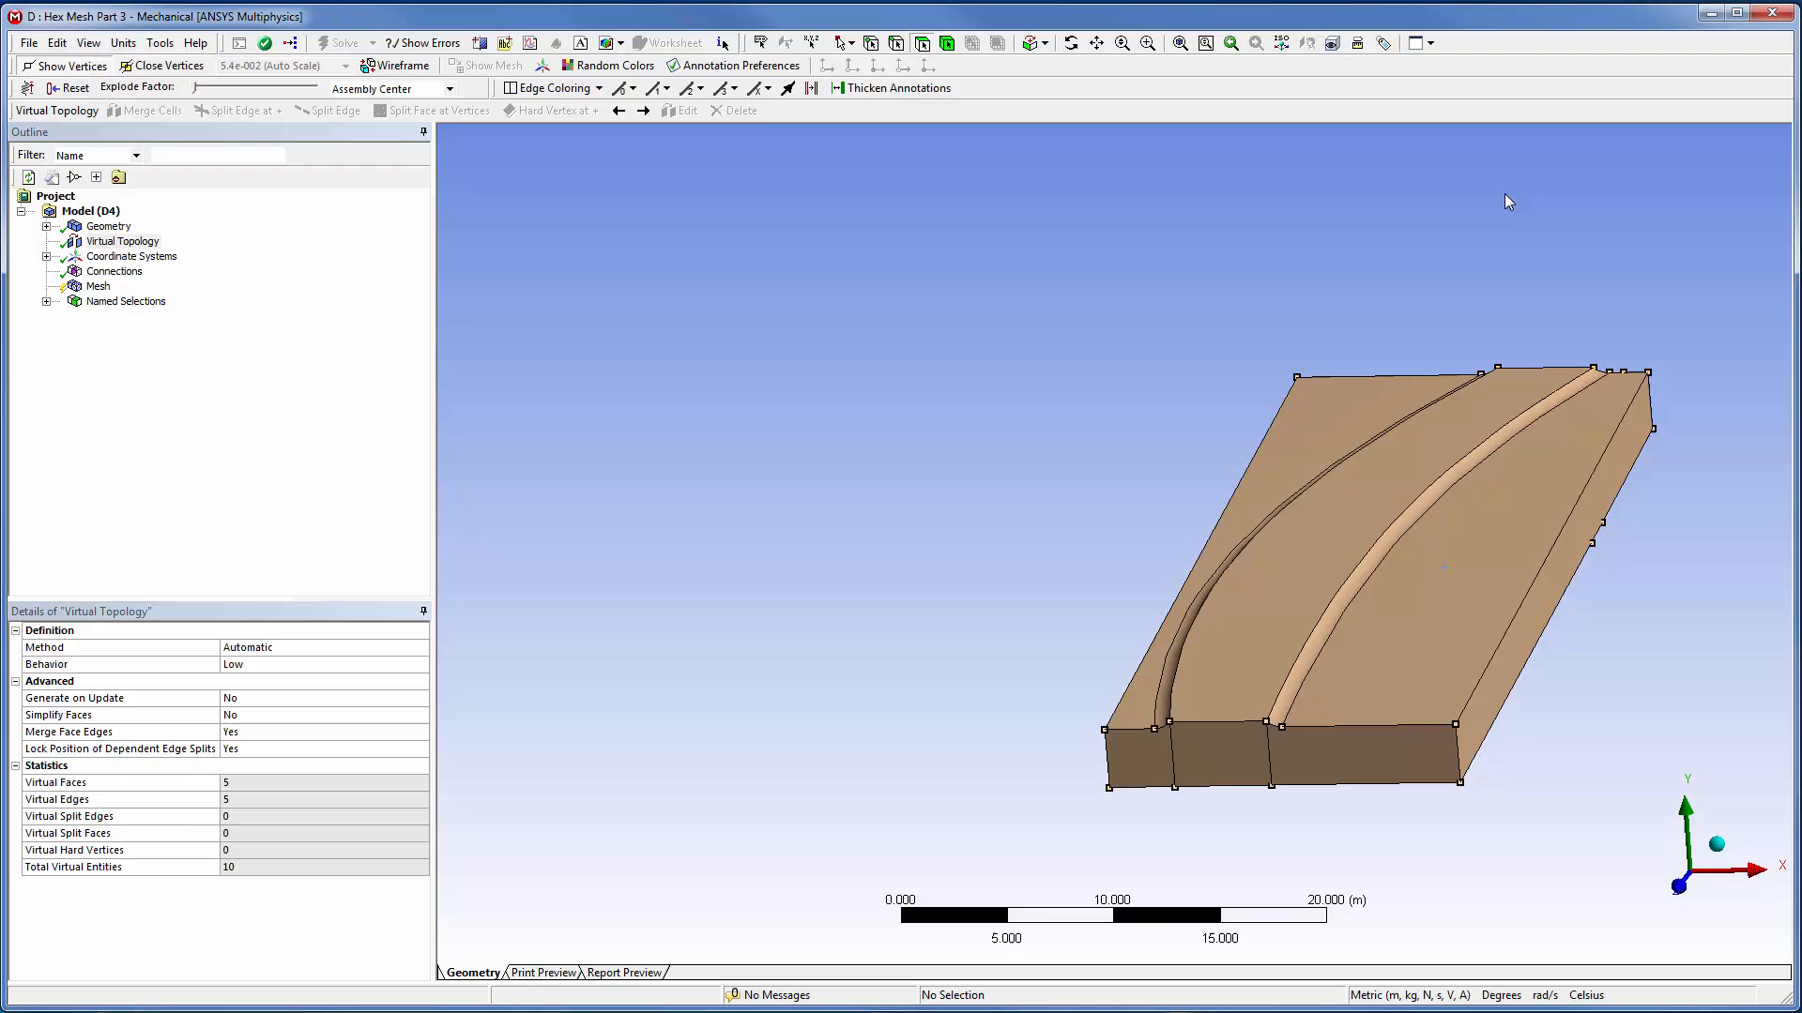
click(1448, 603)
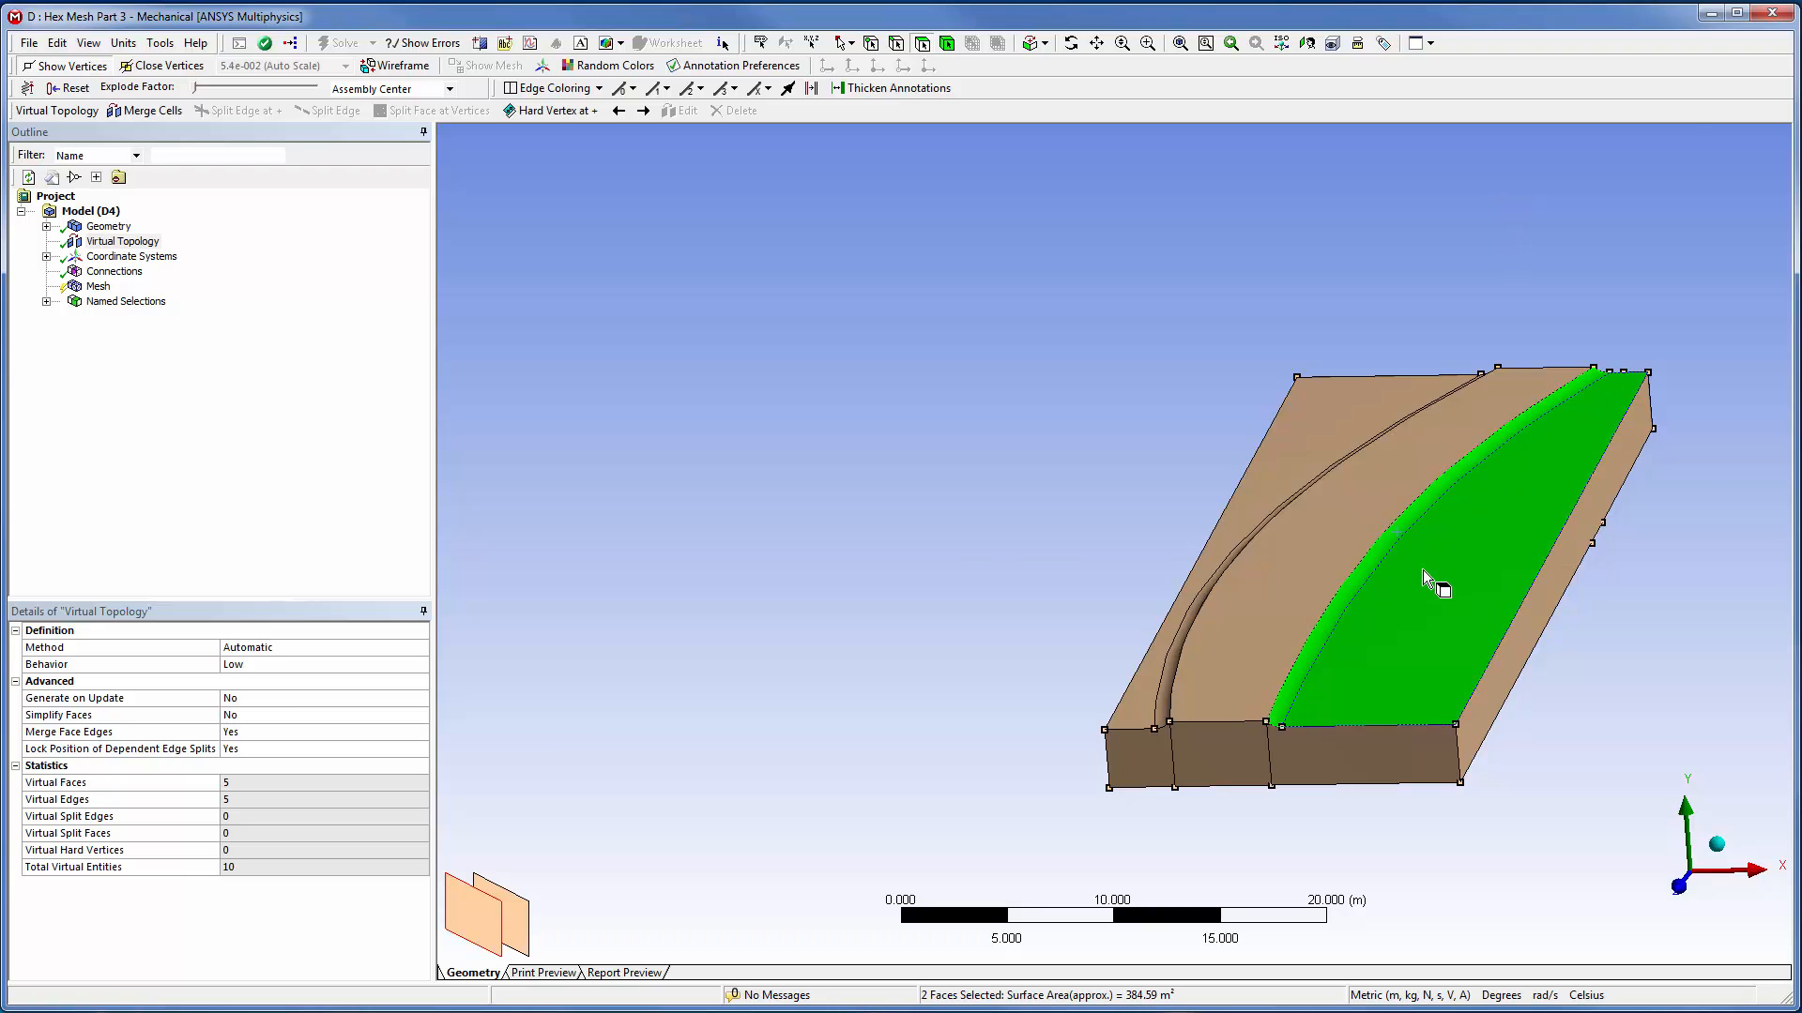
right_click(1434, 582)
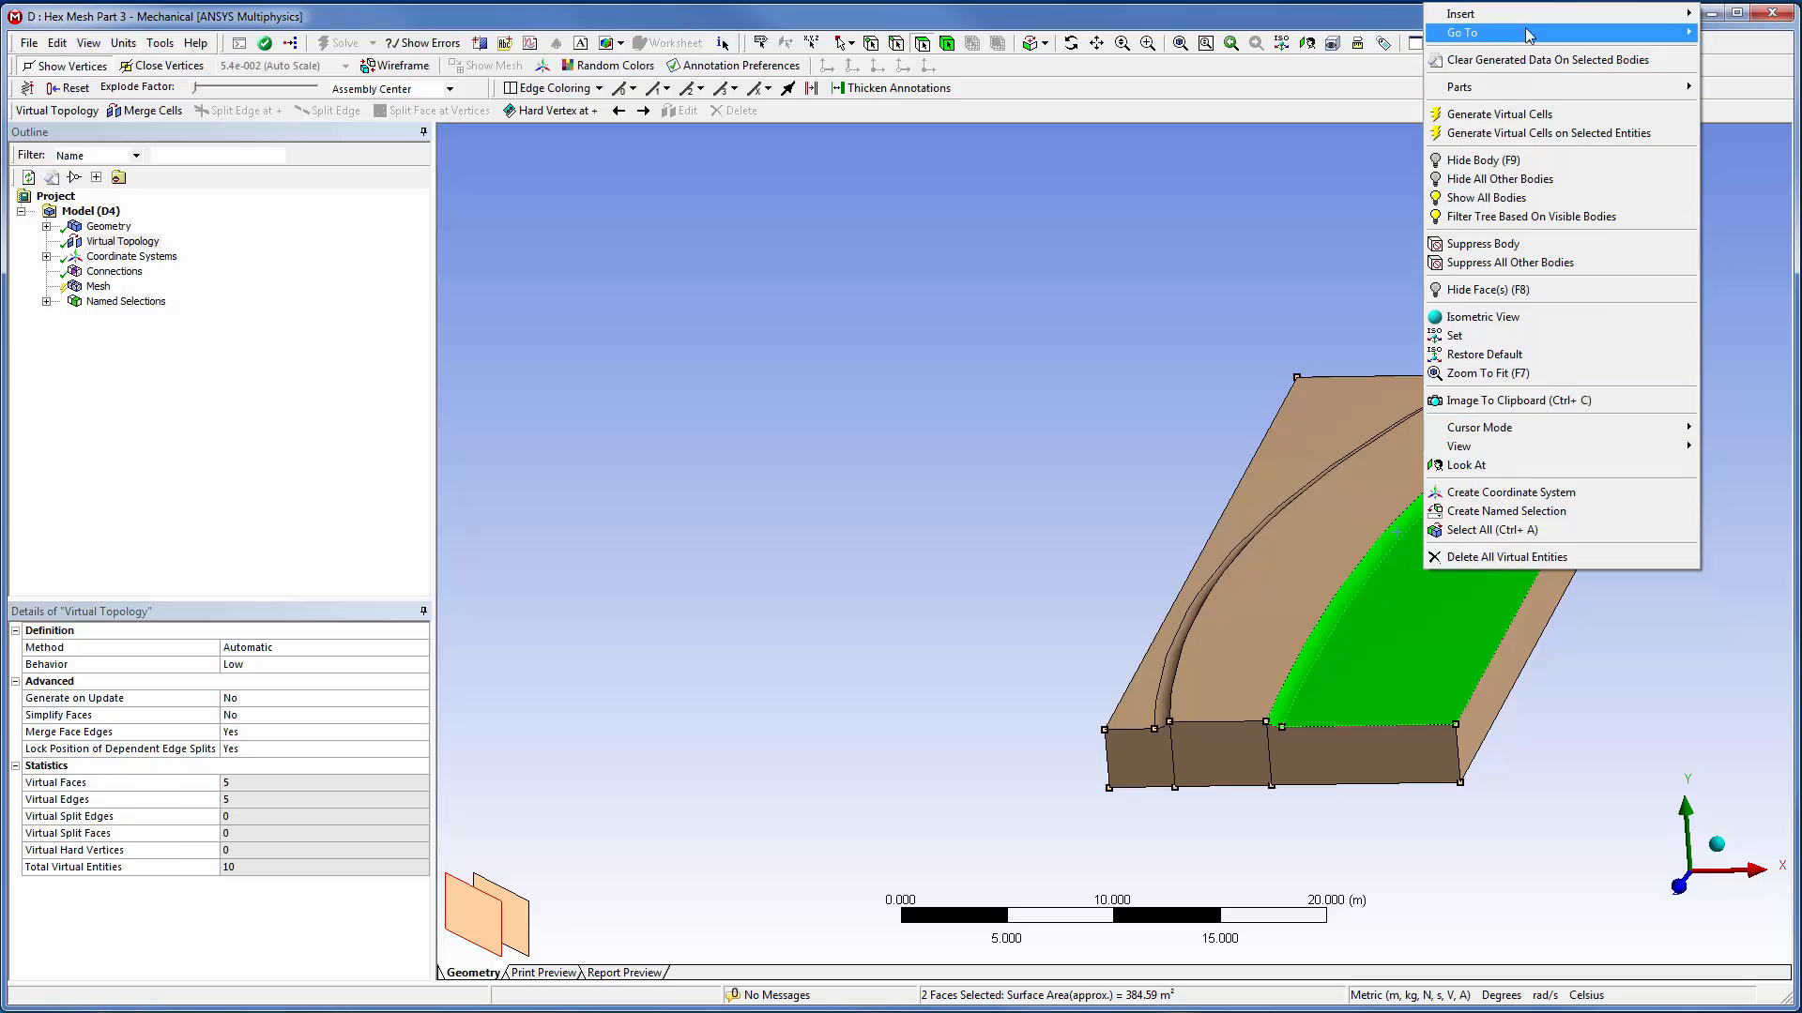
click(1498, 112)
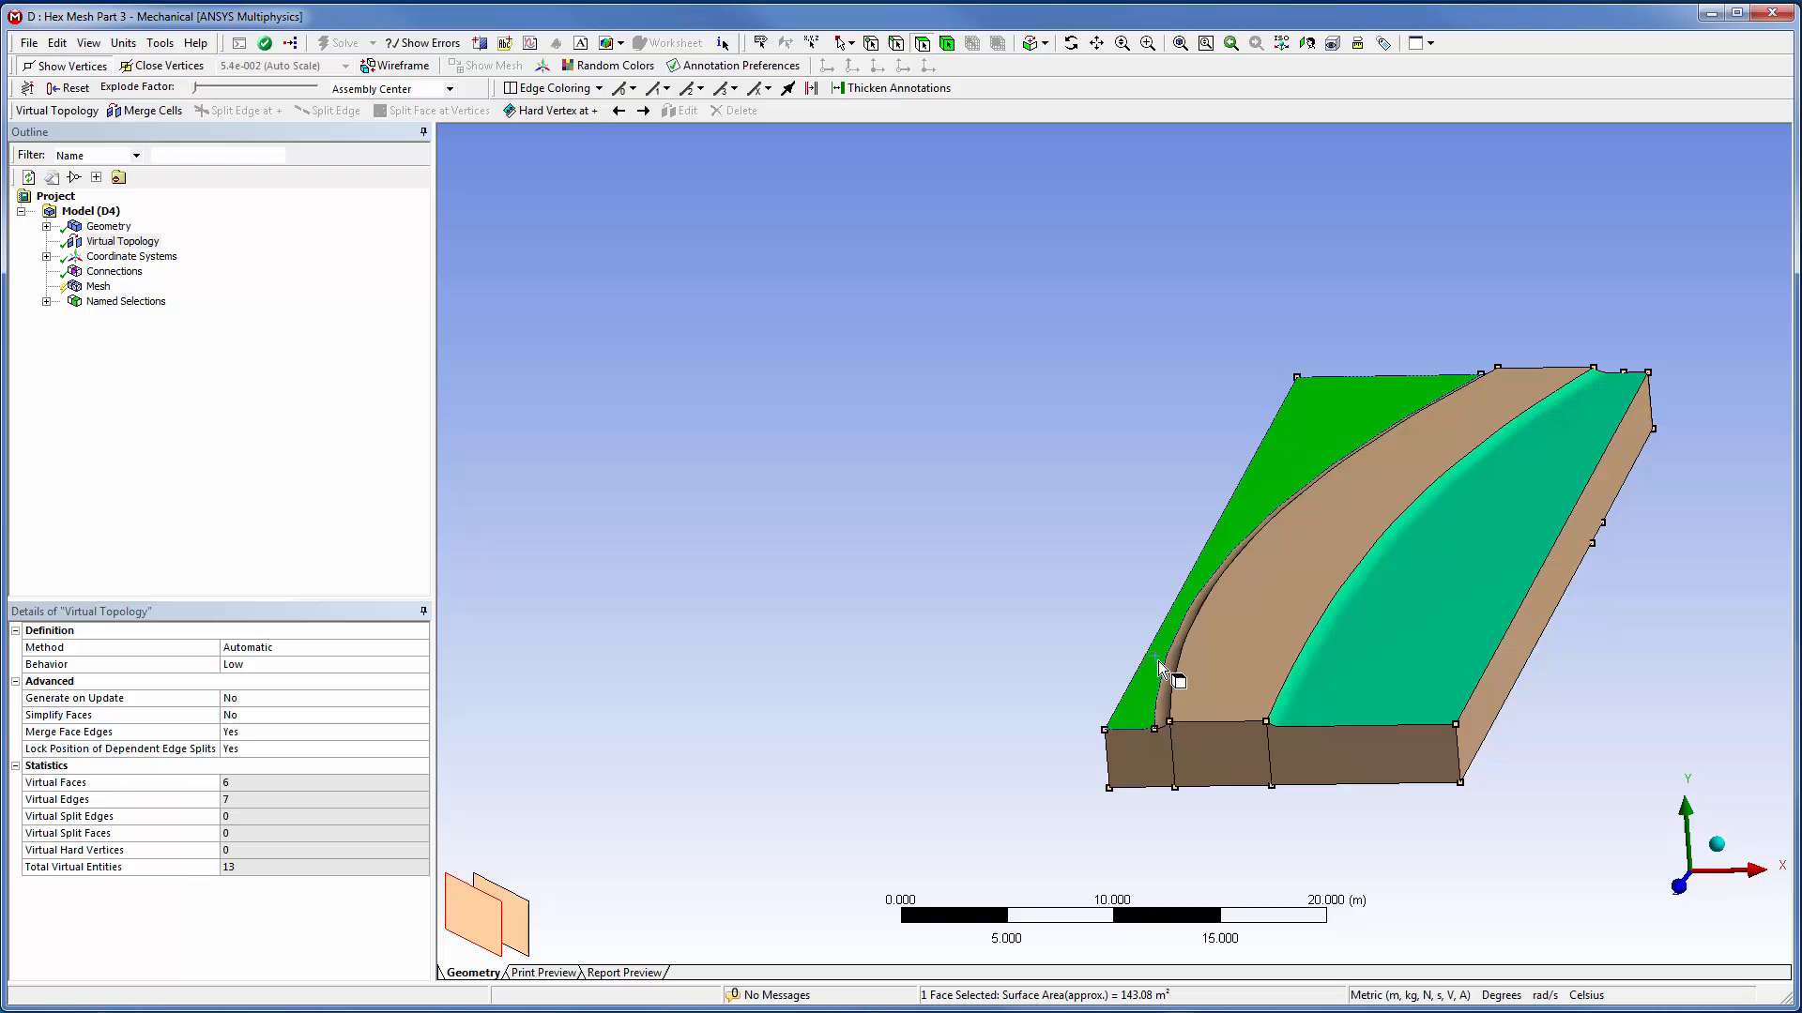
right_click(1163, 672)
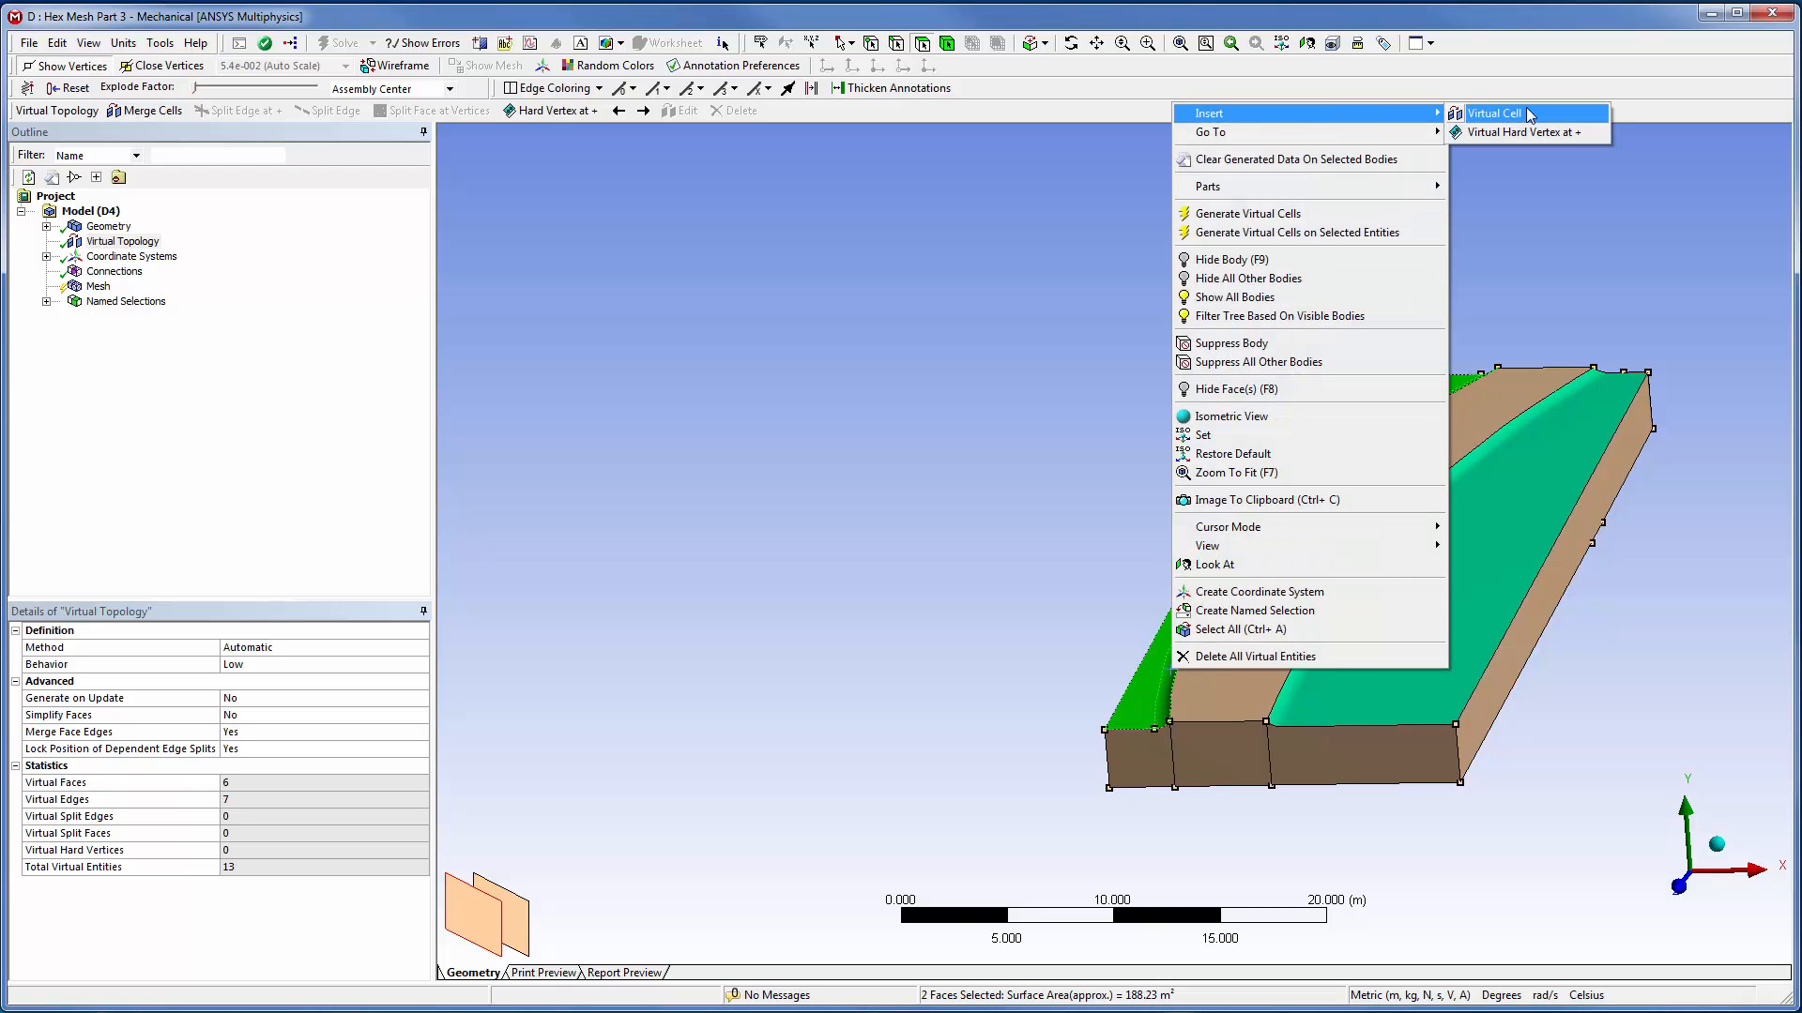
click(1496, 112)
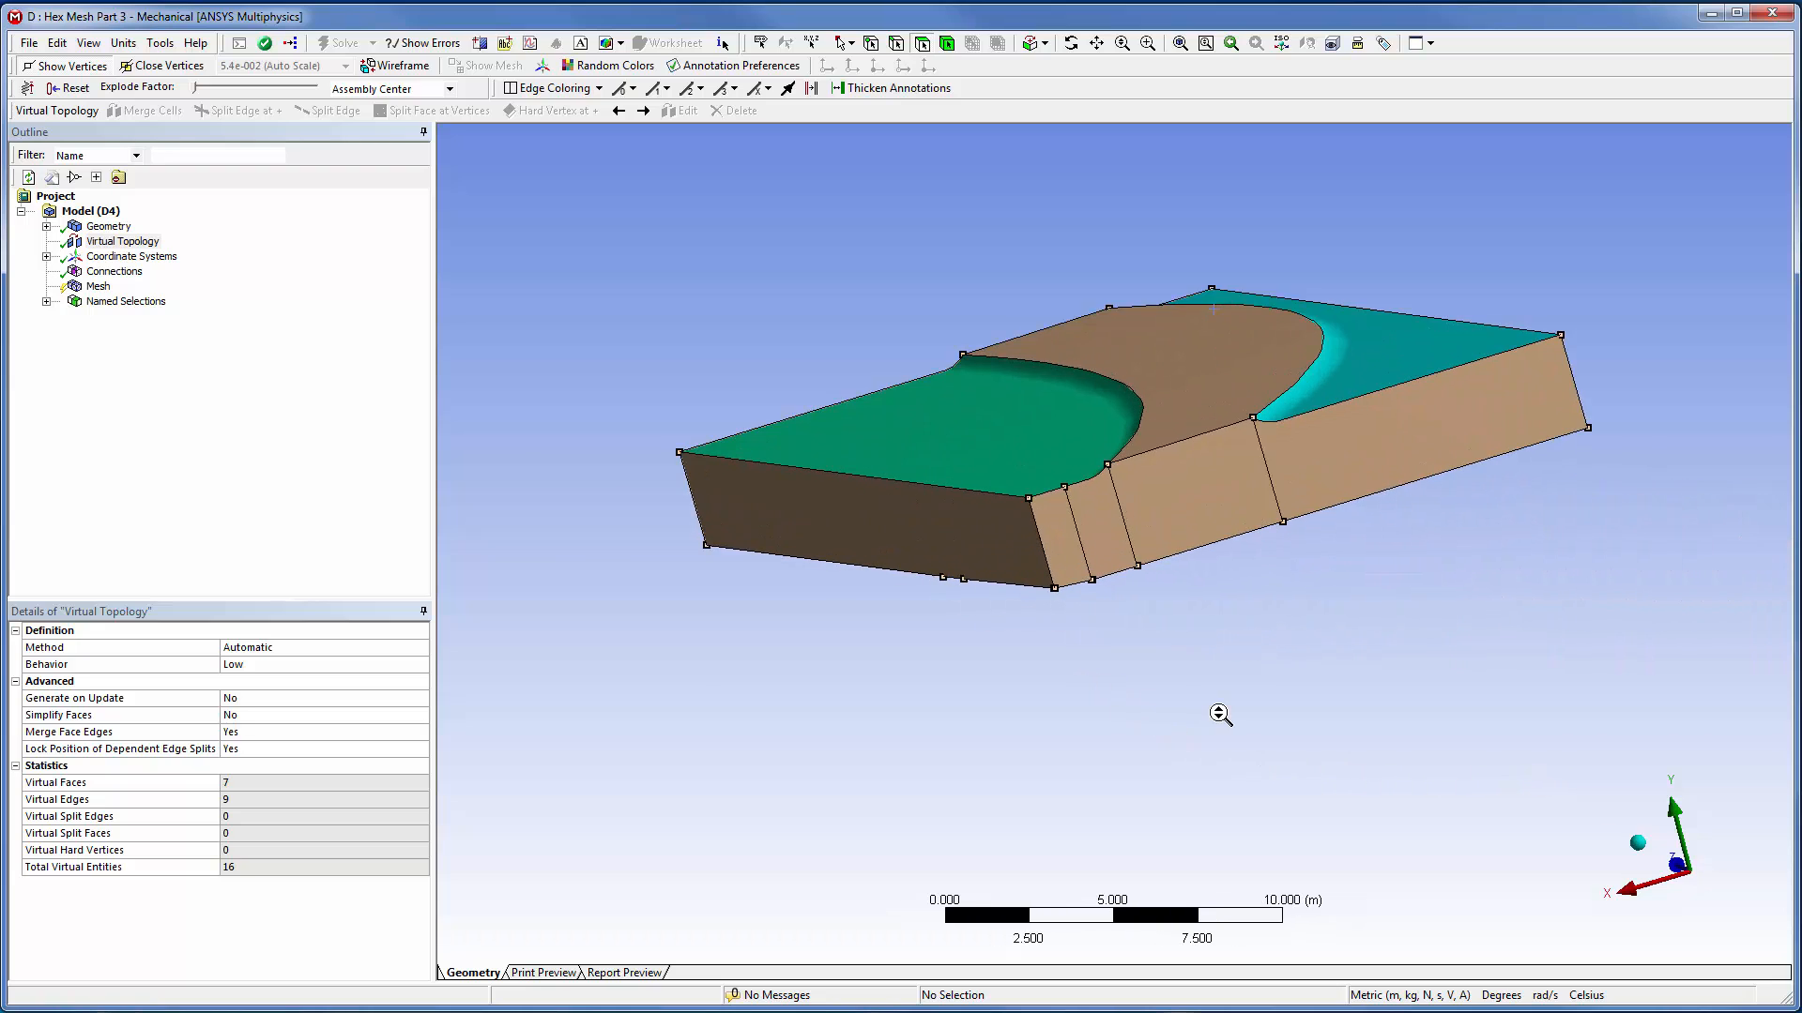
- Merge the two narrow plate side faces into an eighth virtual face and join the two edges beneath
scroll(up, 3)
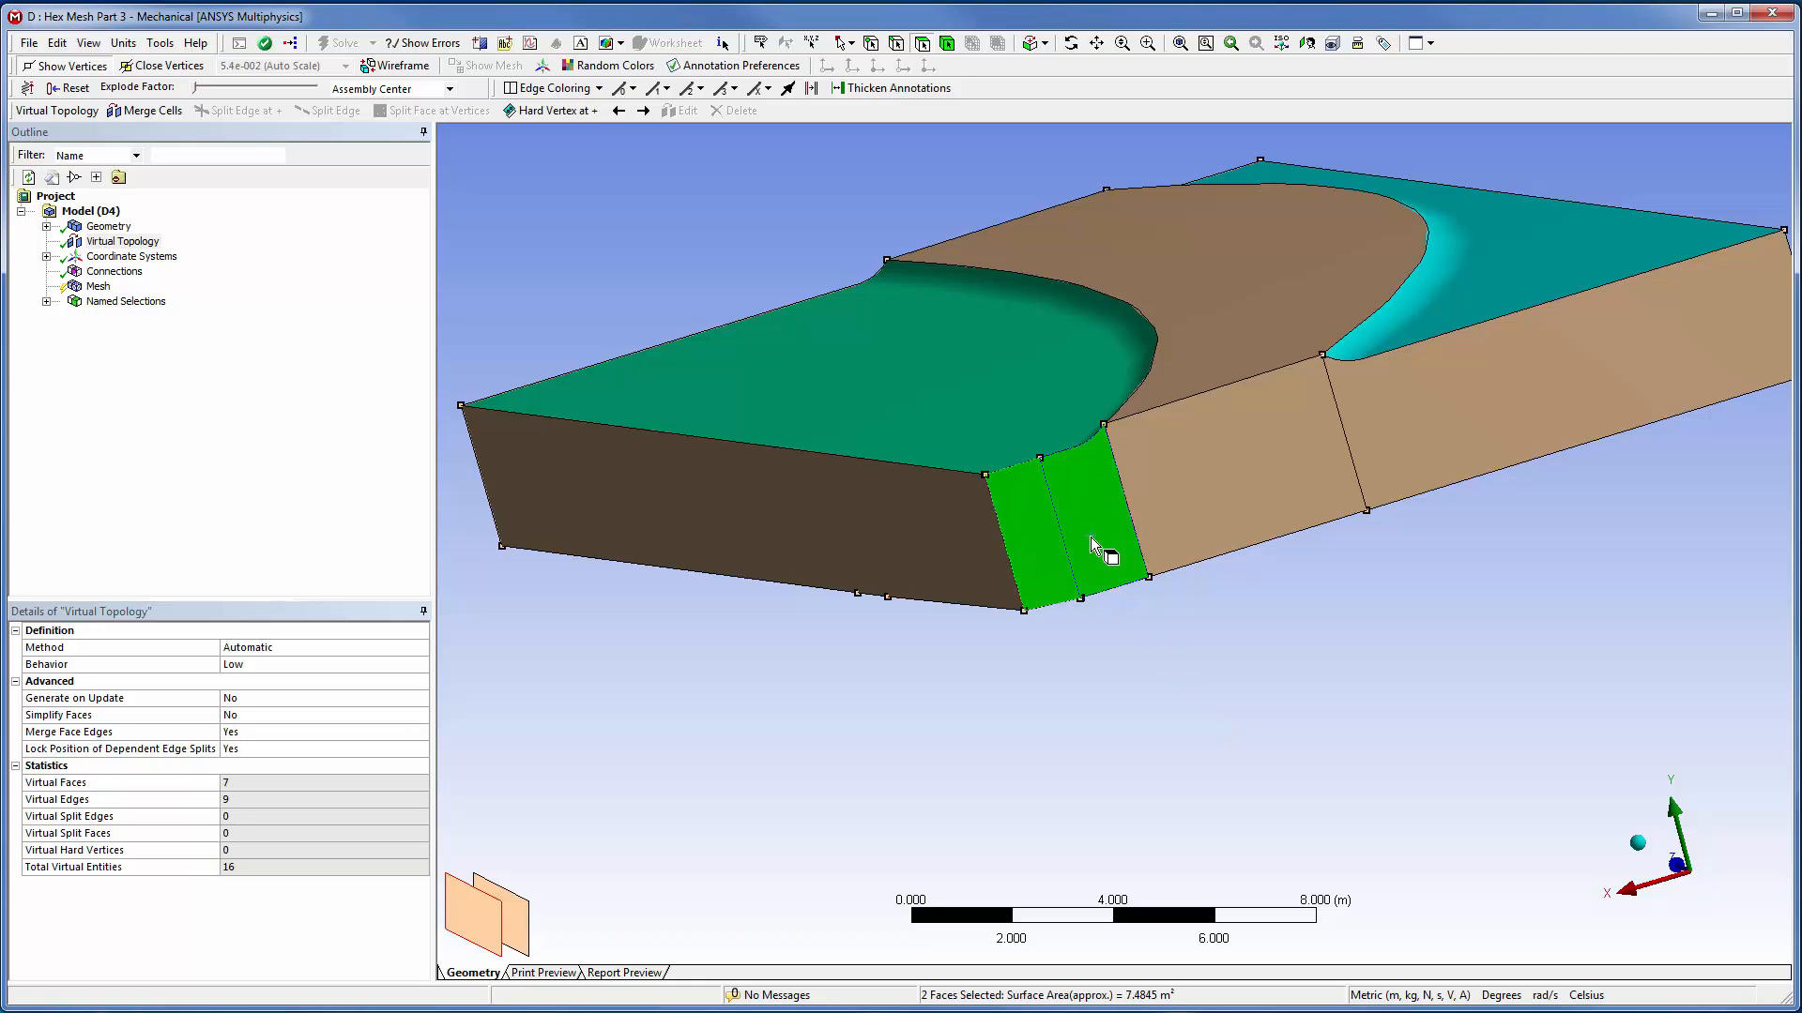
right_click(1089, 546)
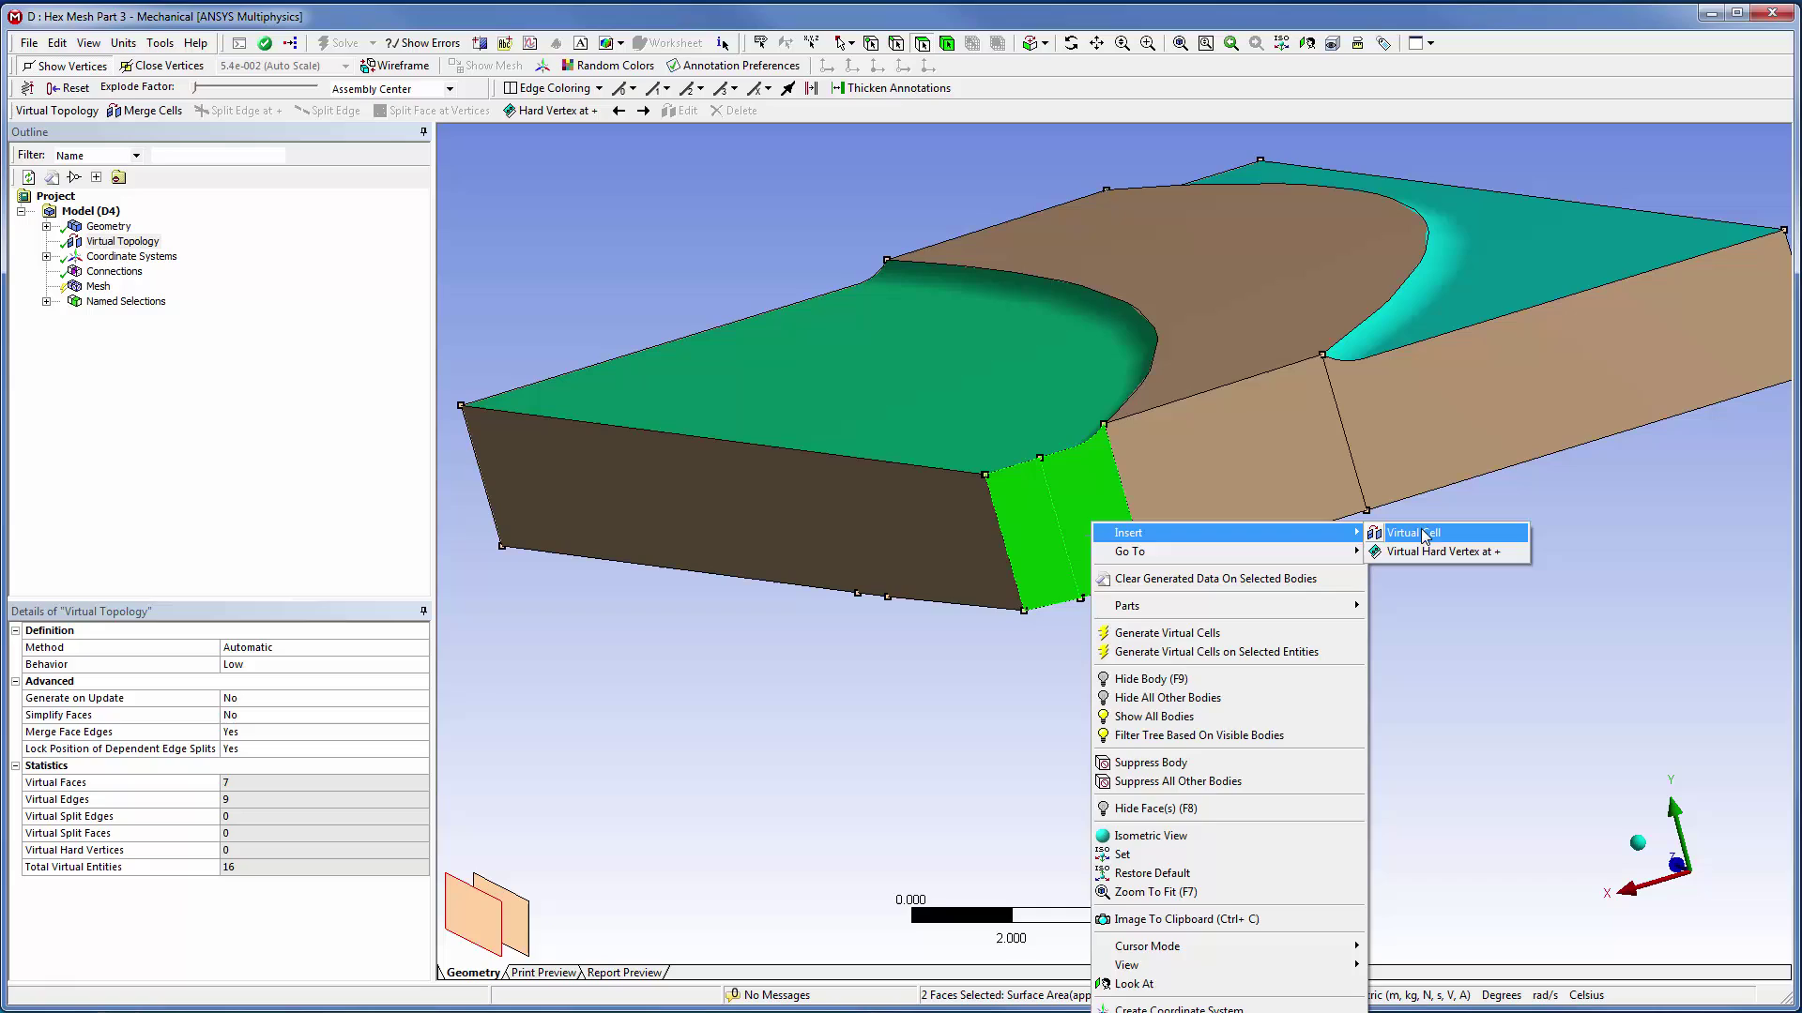
click(1413, 532)
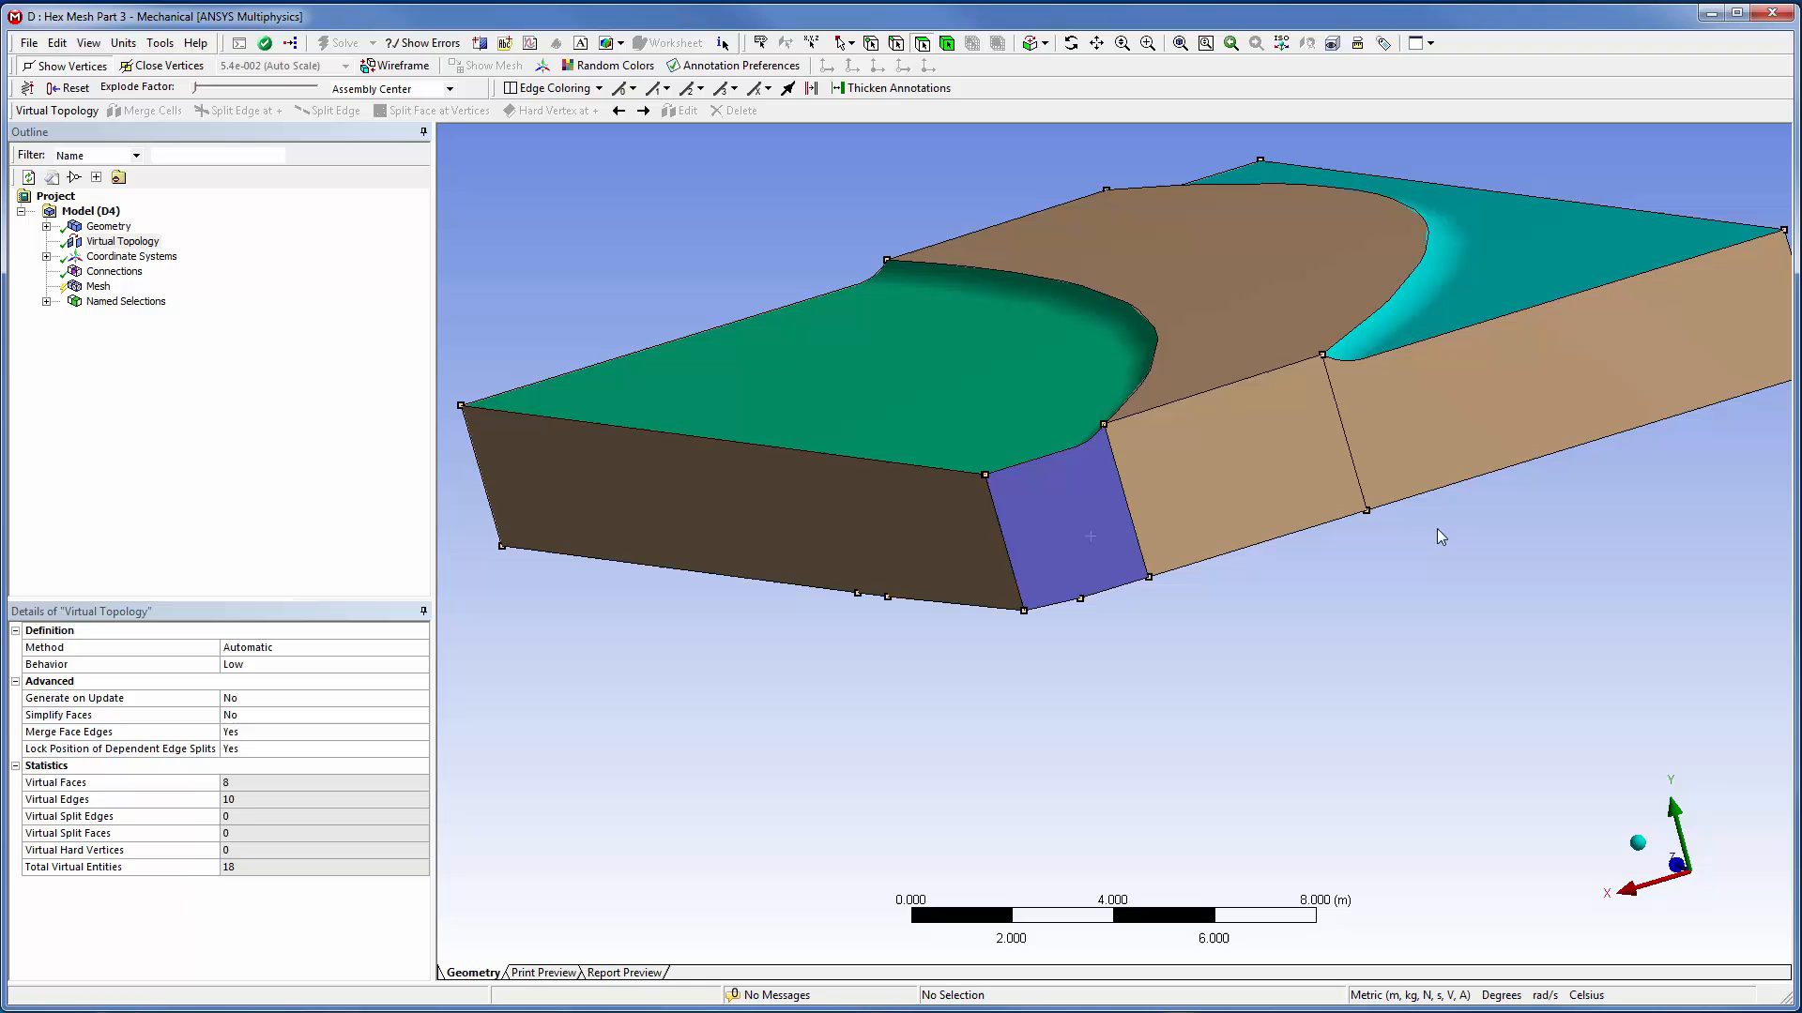
mouse_move(1346, 572)
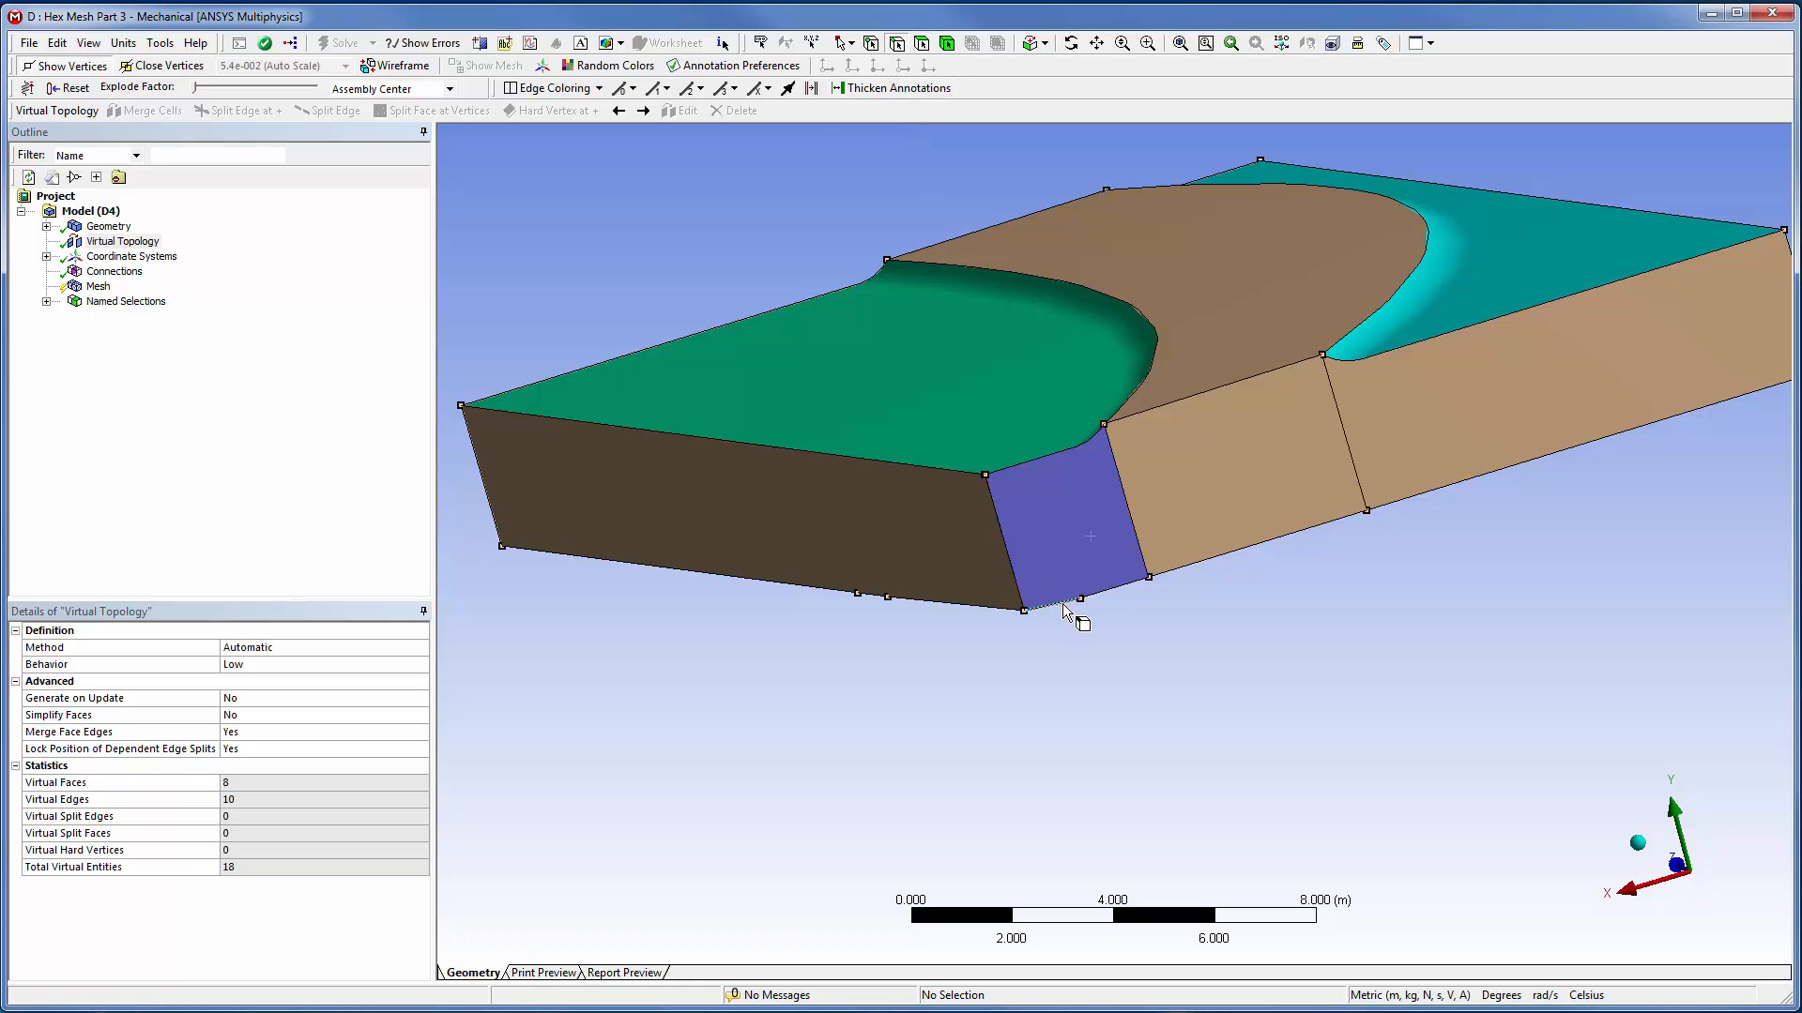
click(1091, 598)
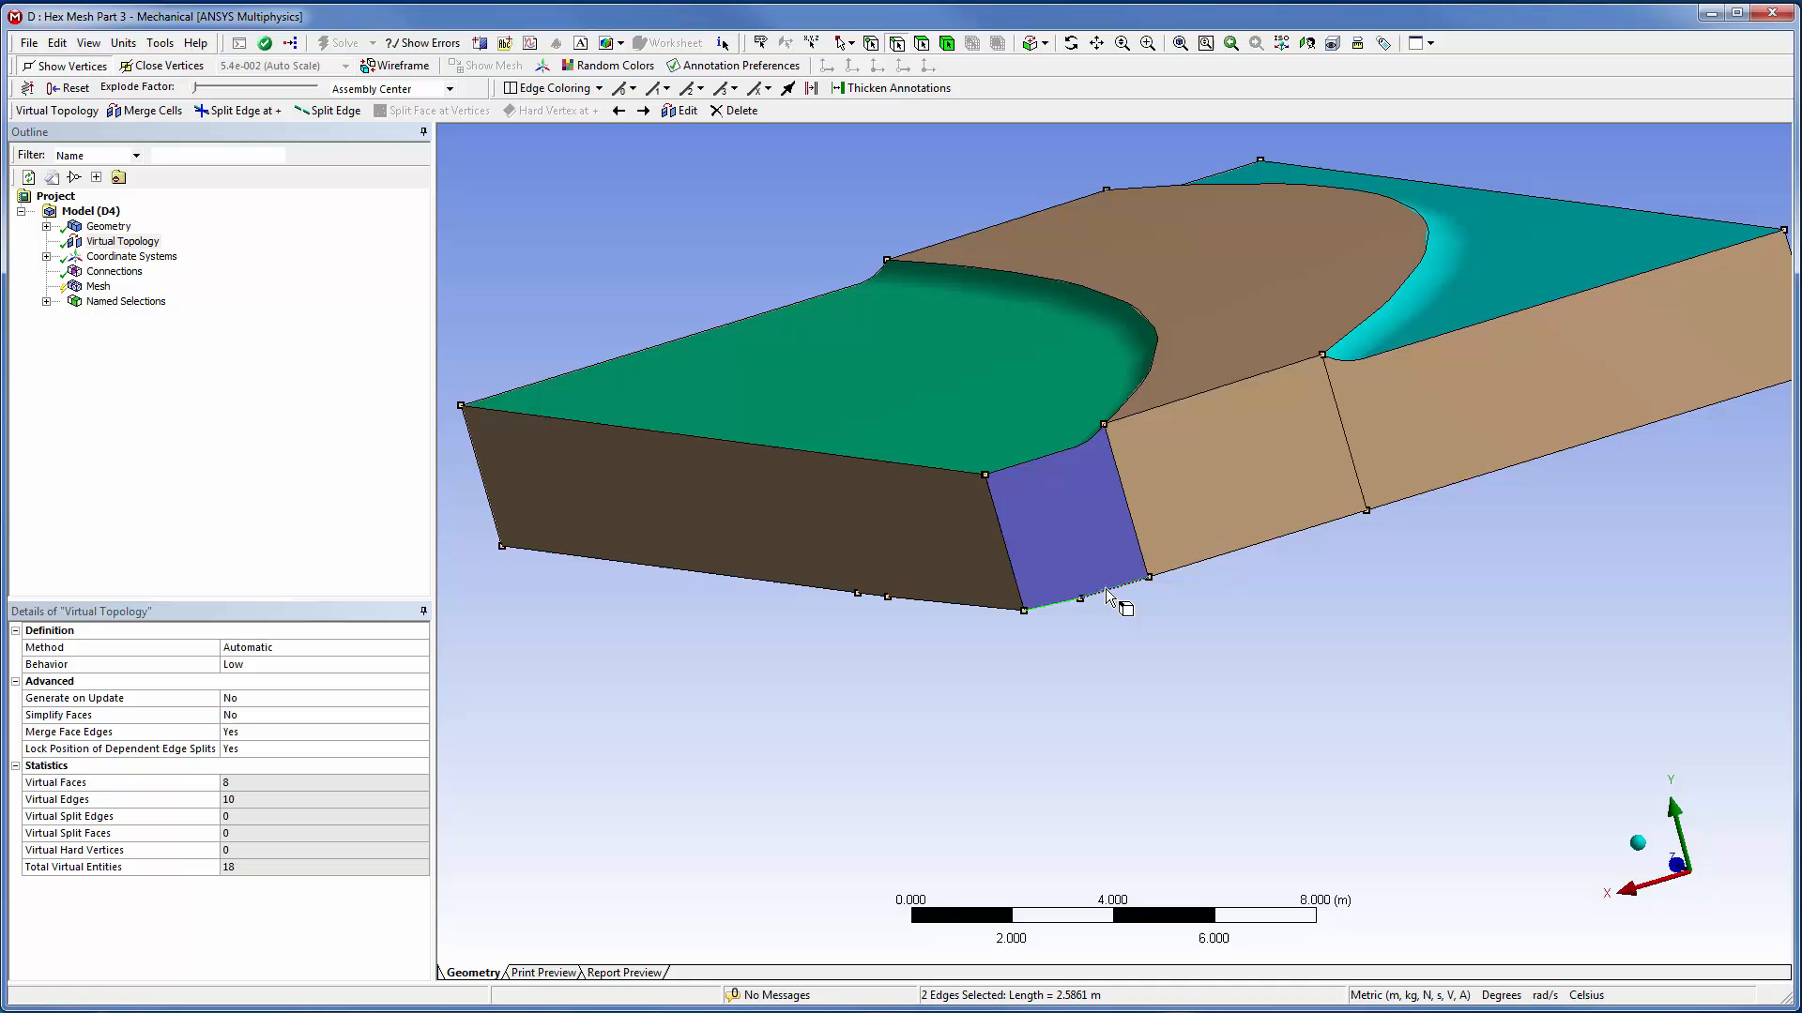
right_click(1109, 598)
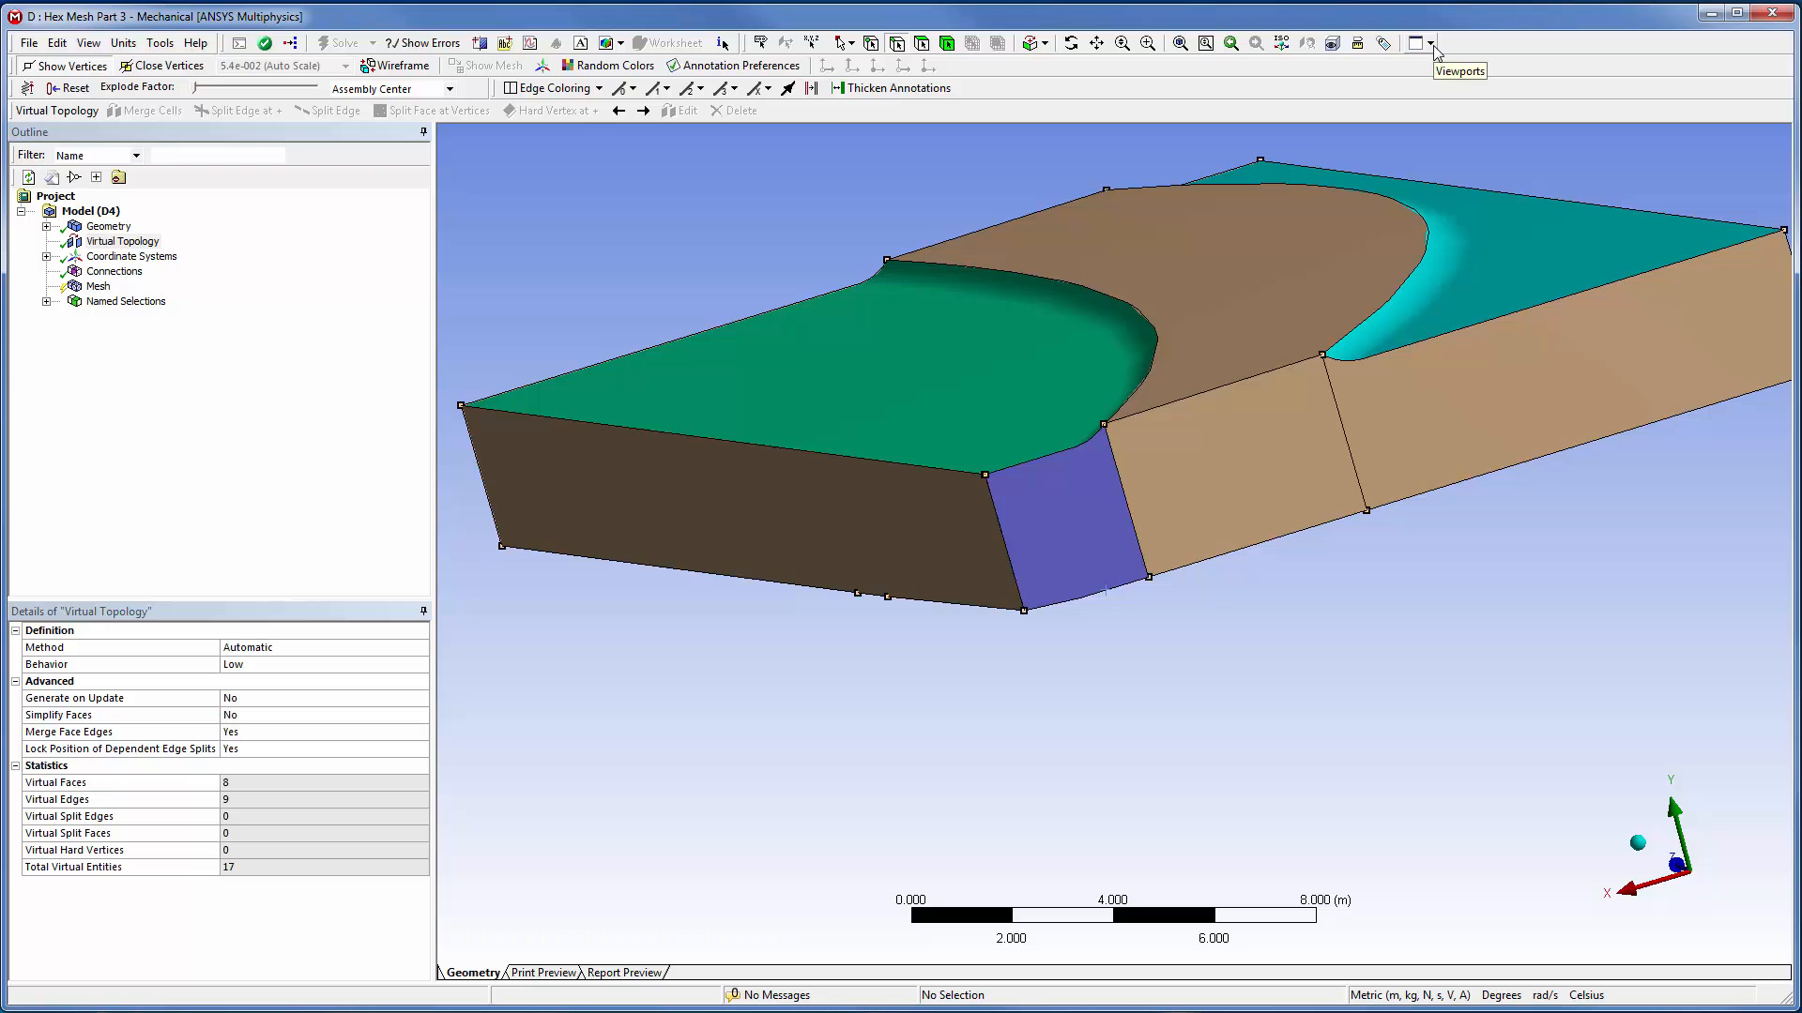
mouse_move(907, 690)
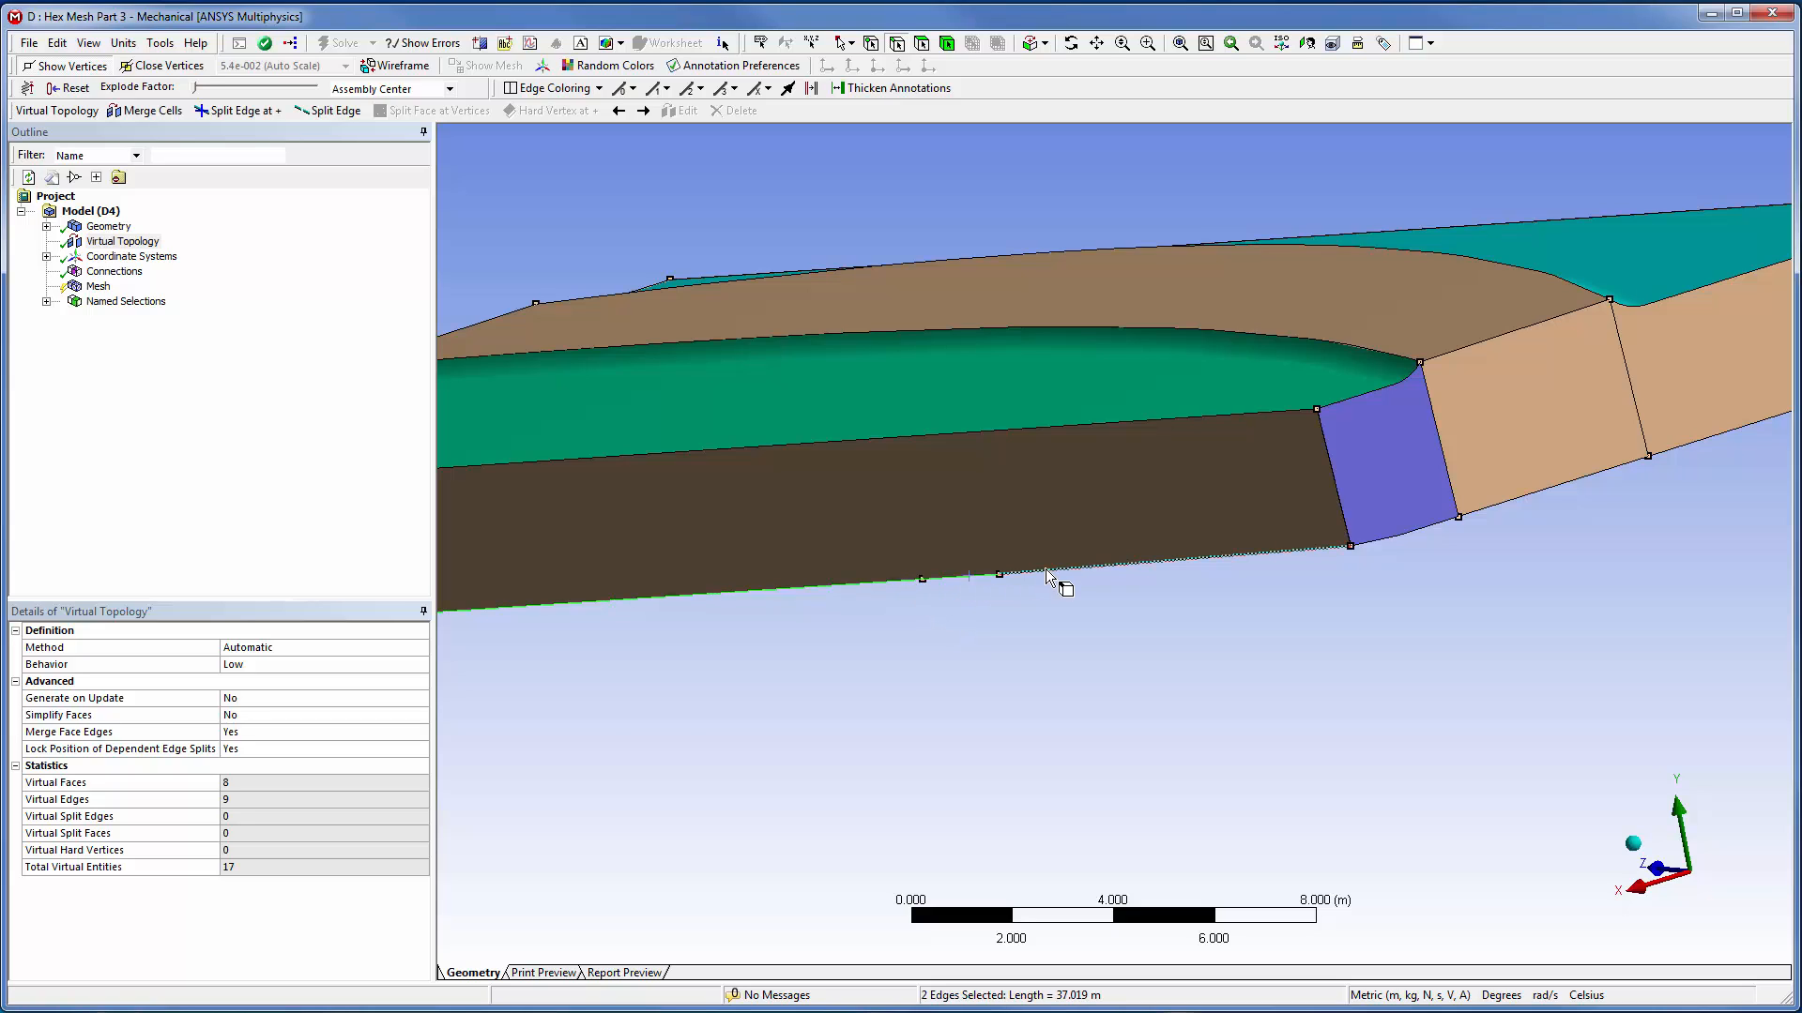
- Join the plate's long bottom edge with its neighbour for ten virtual edges, then show Mesh settings
right_click(1047, 577)
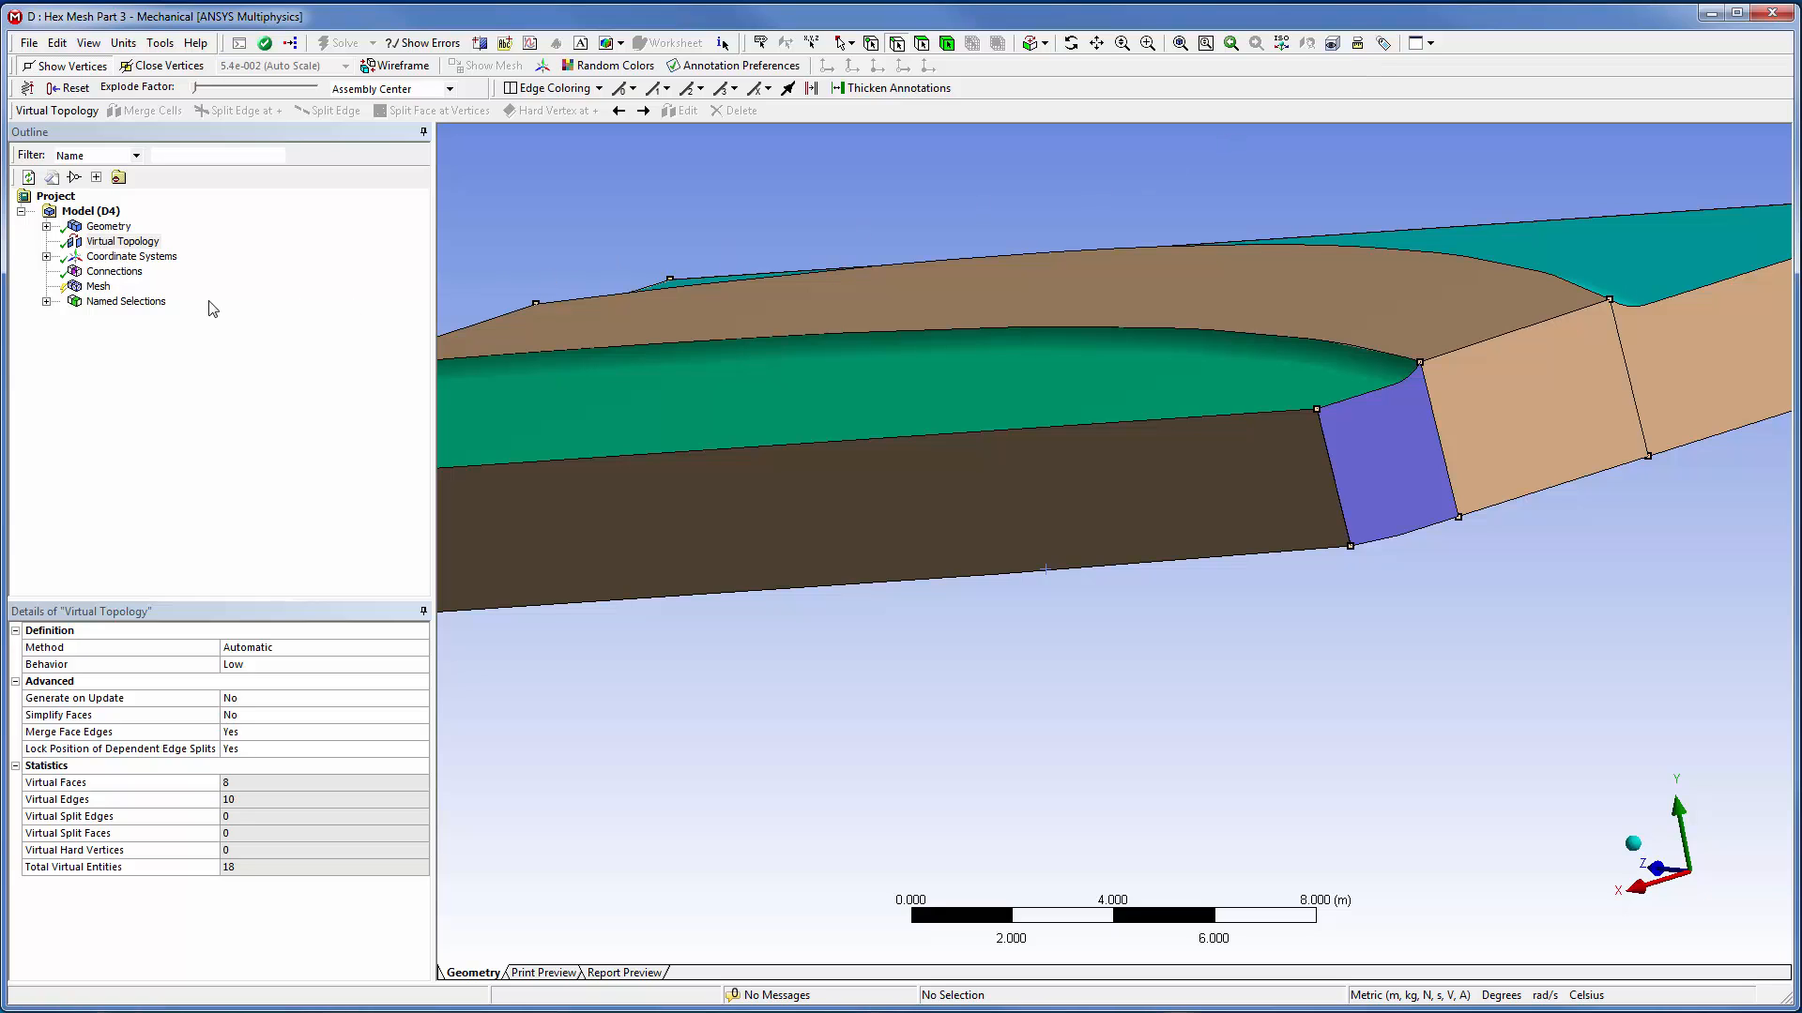
right_click(97, 285)
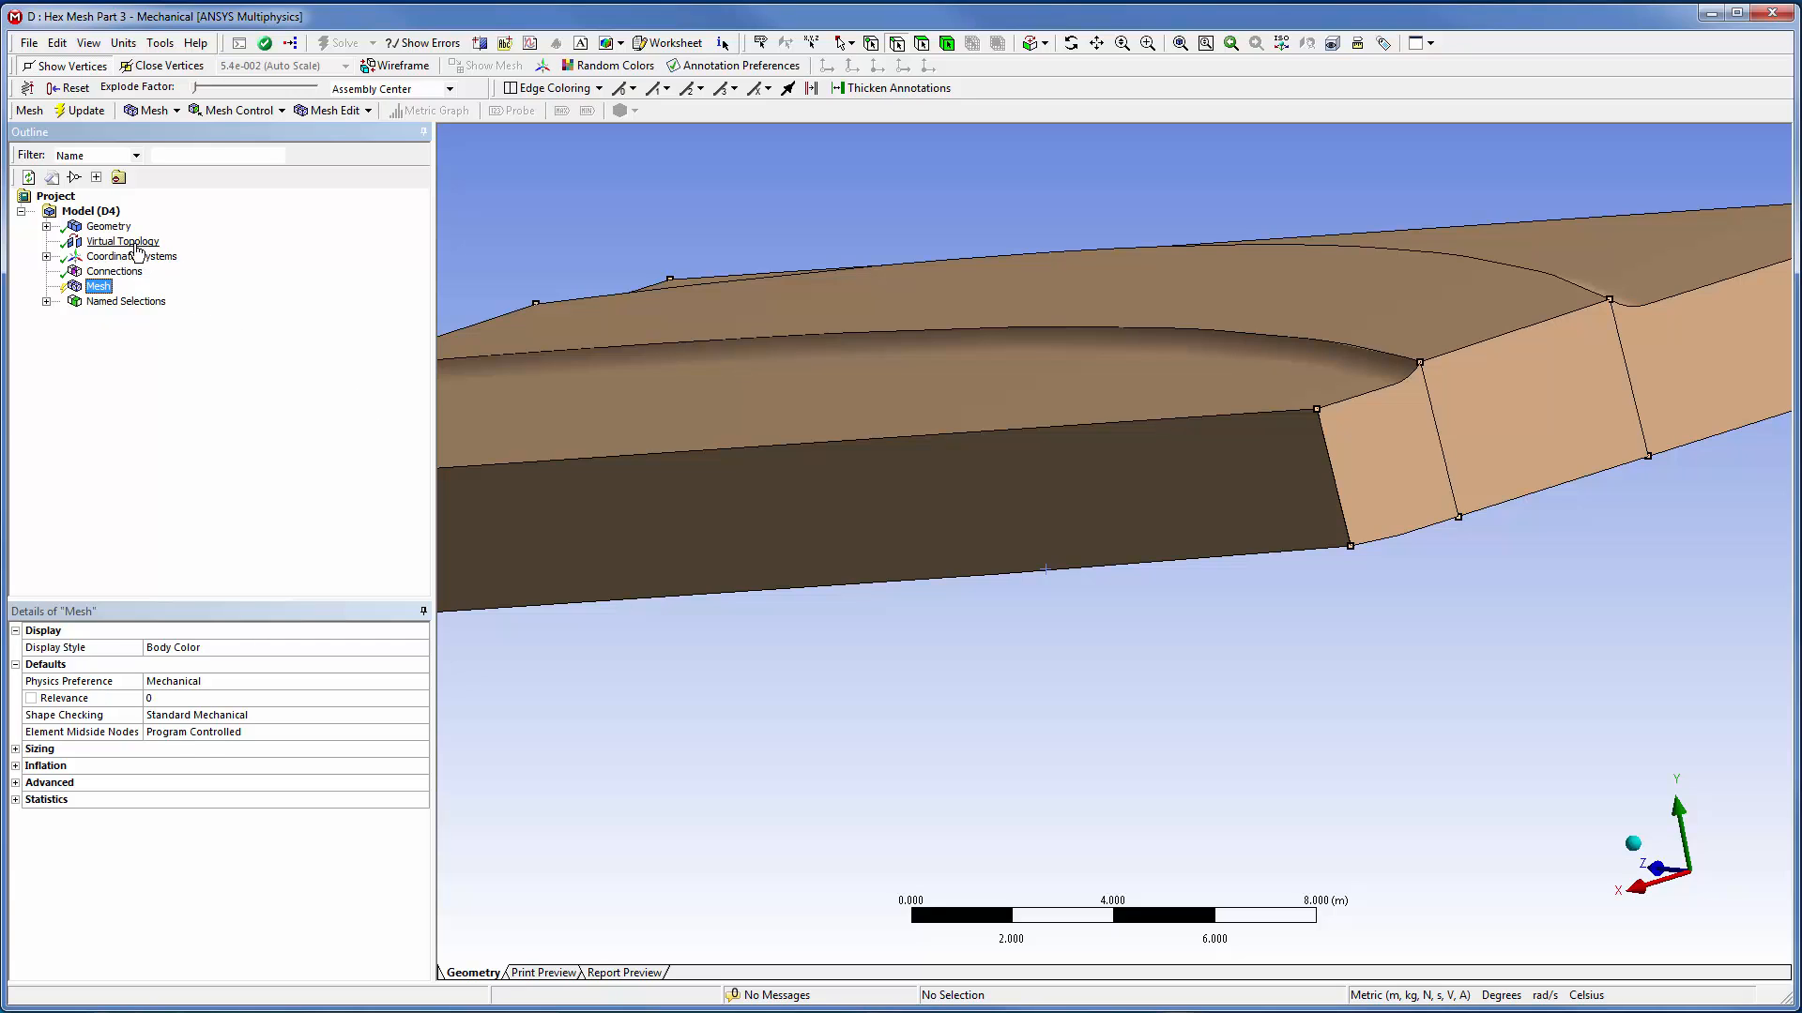
- Merge the thin corner sliver into the plate side face, giving nine virtual faces and eleven edges
click(122, 240)
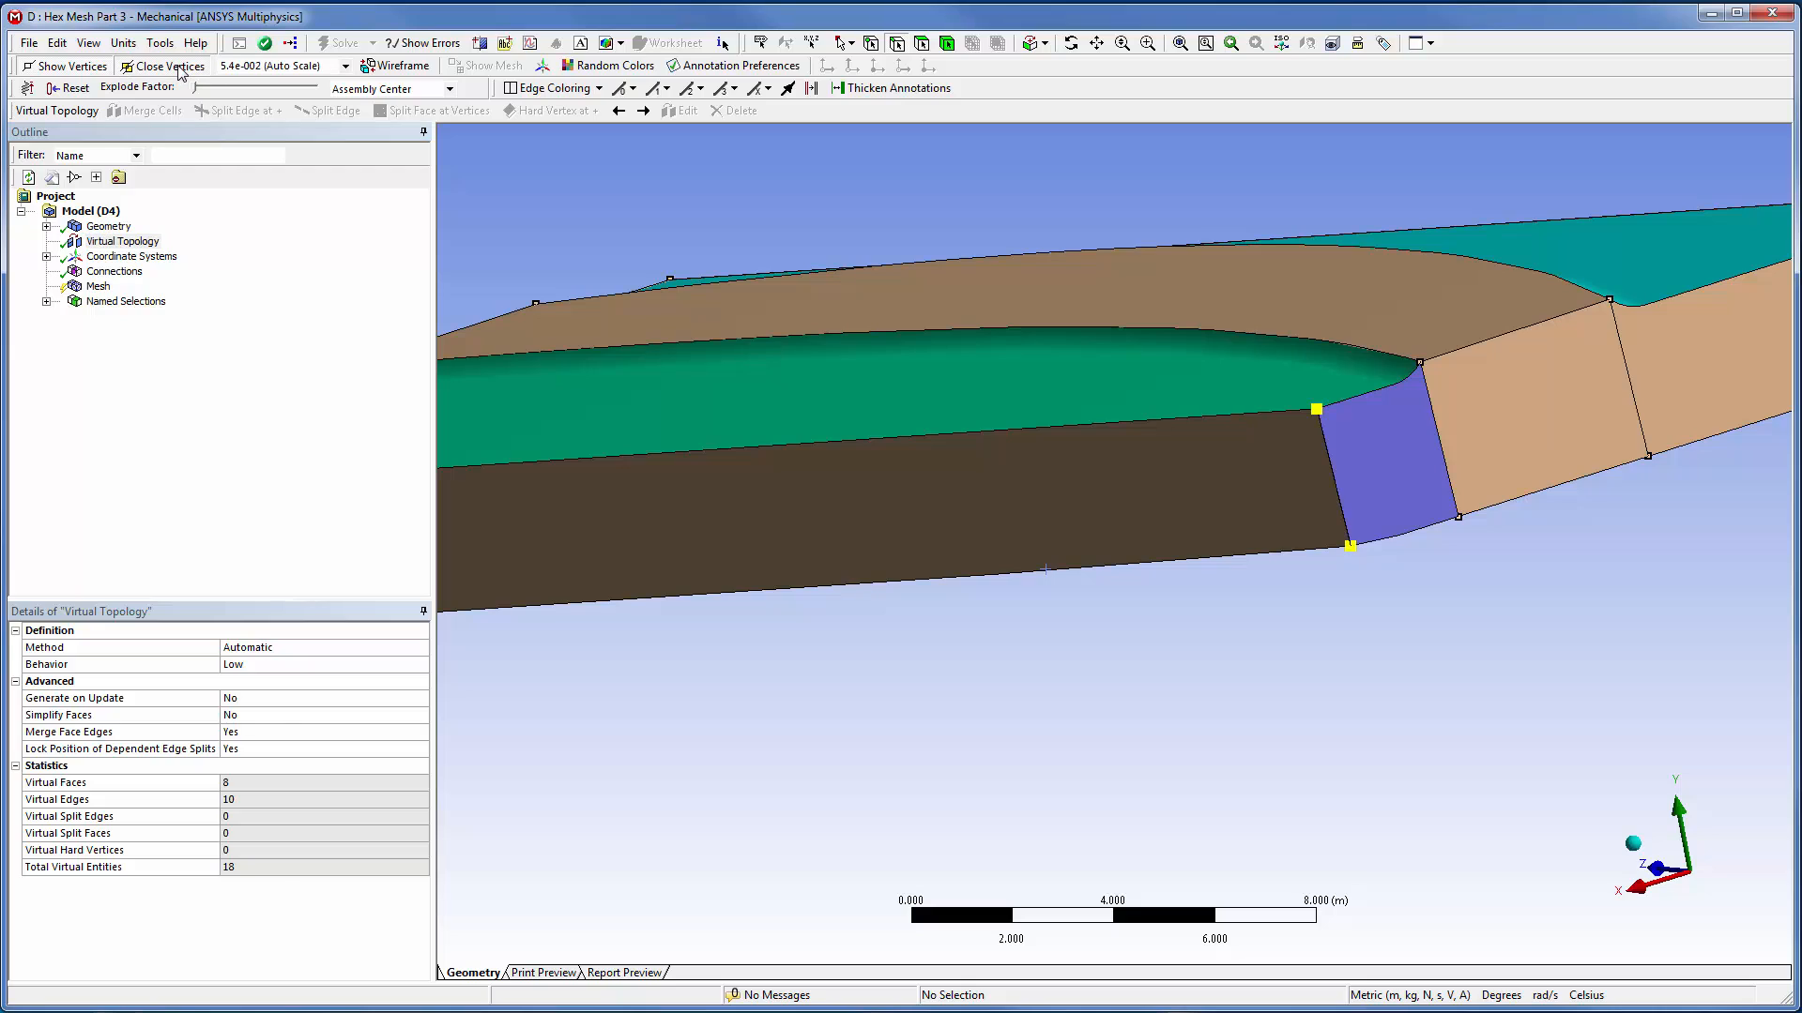
mouse_move(1413, 686)
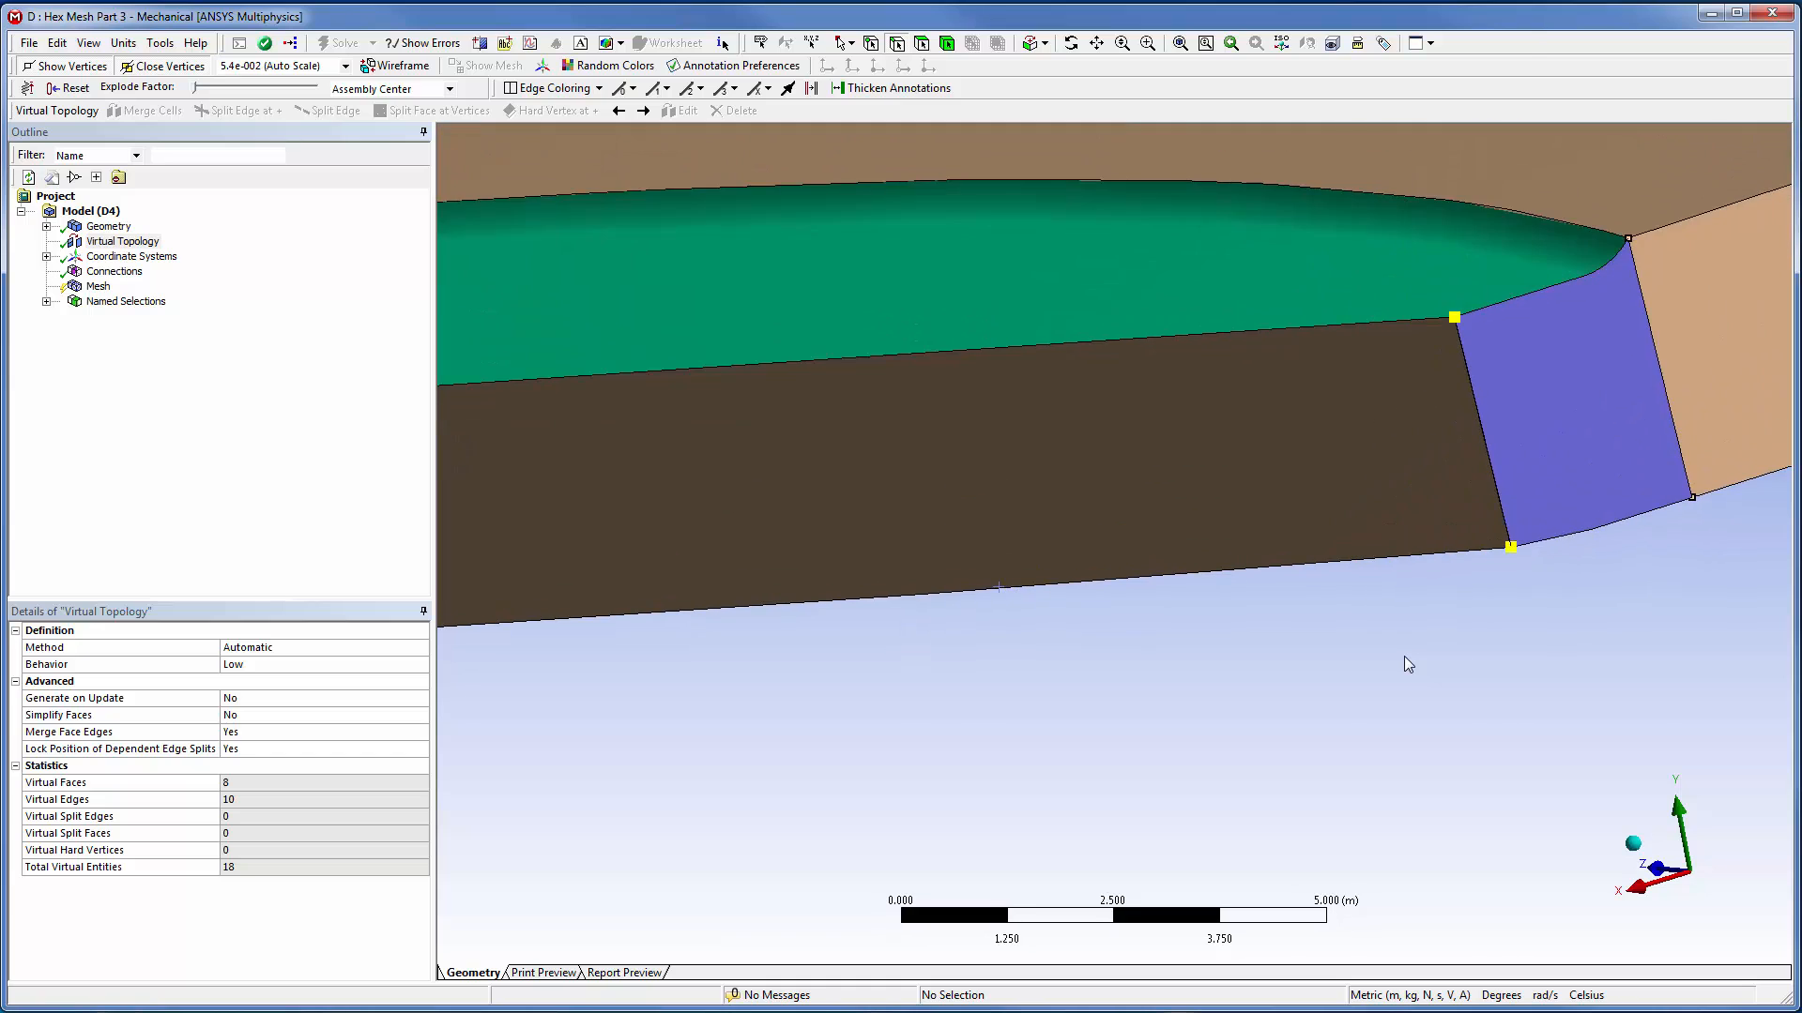
scroll(down, 3)
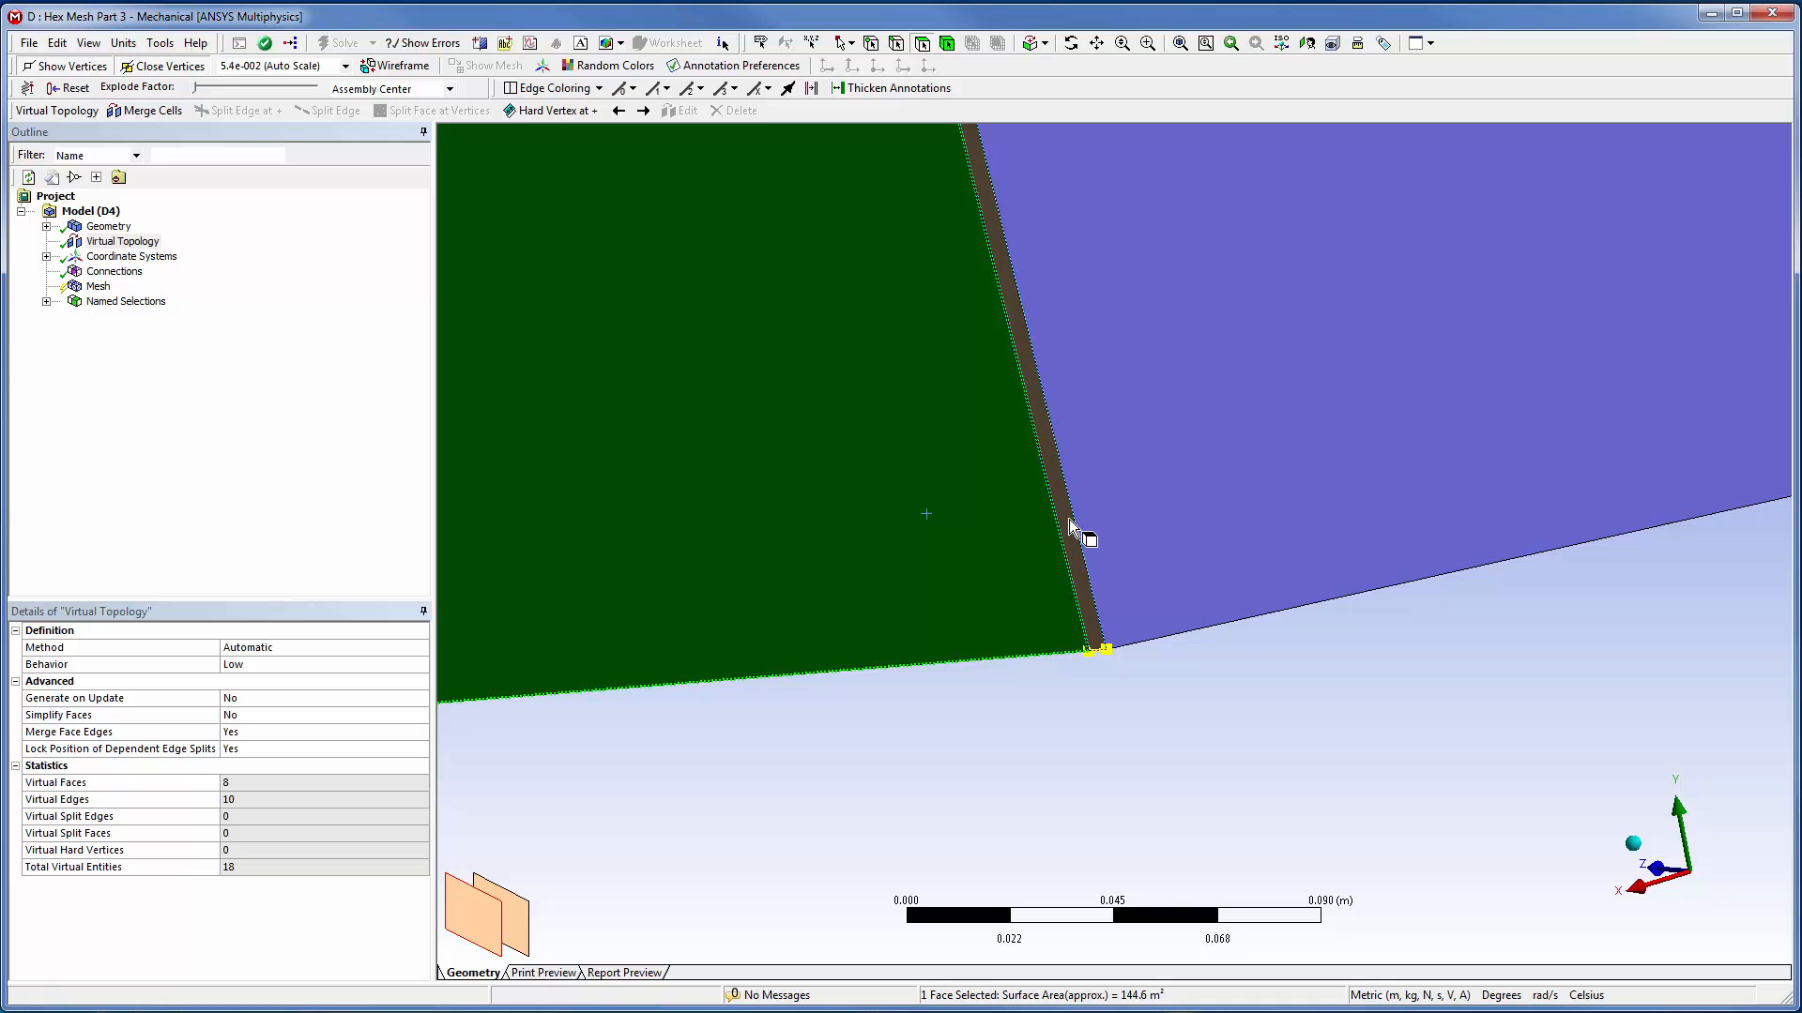
right_click(1075, 529)
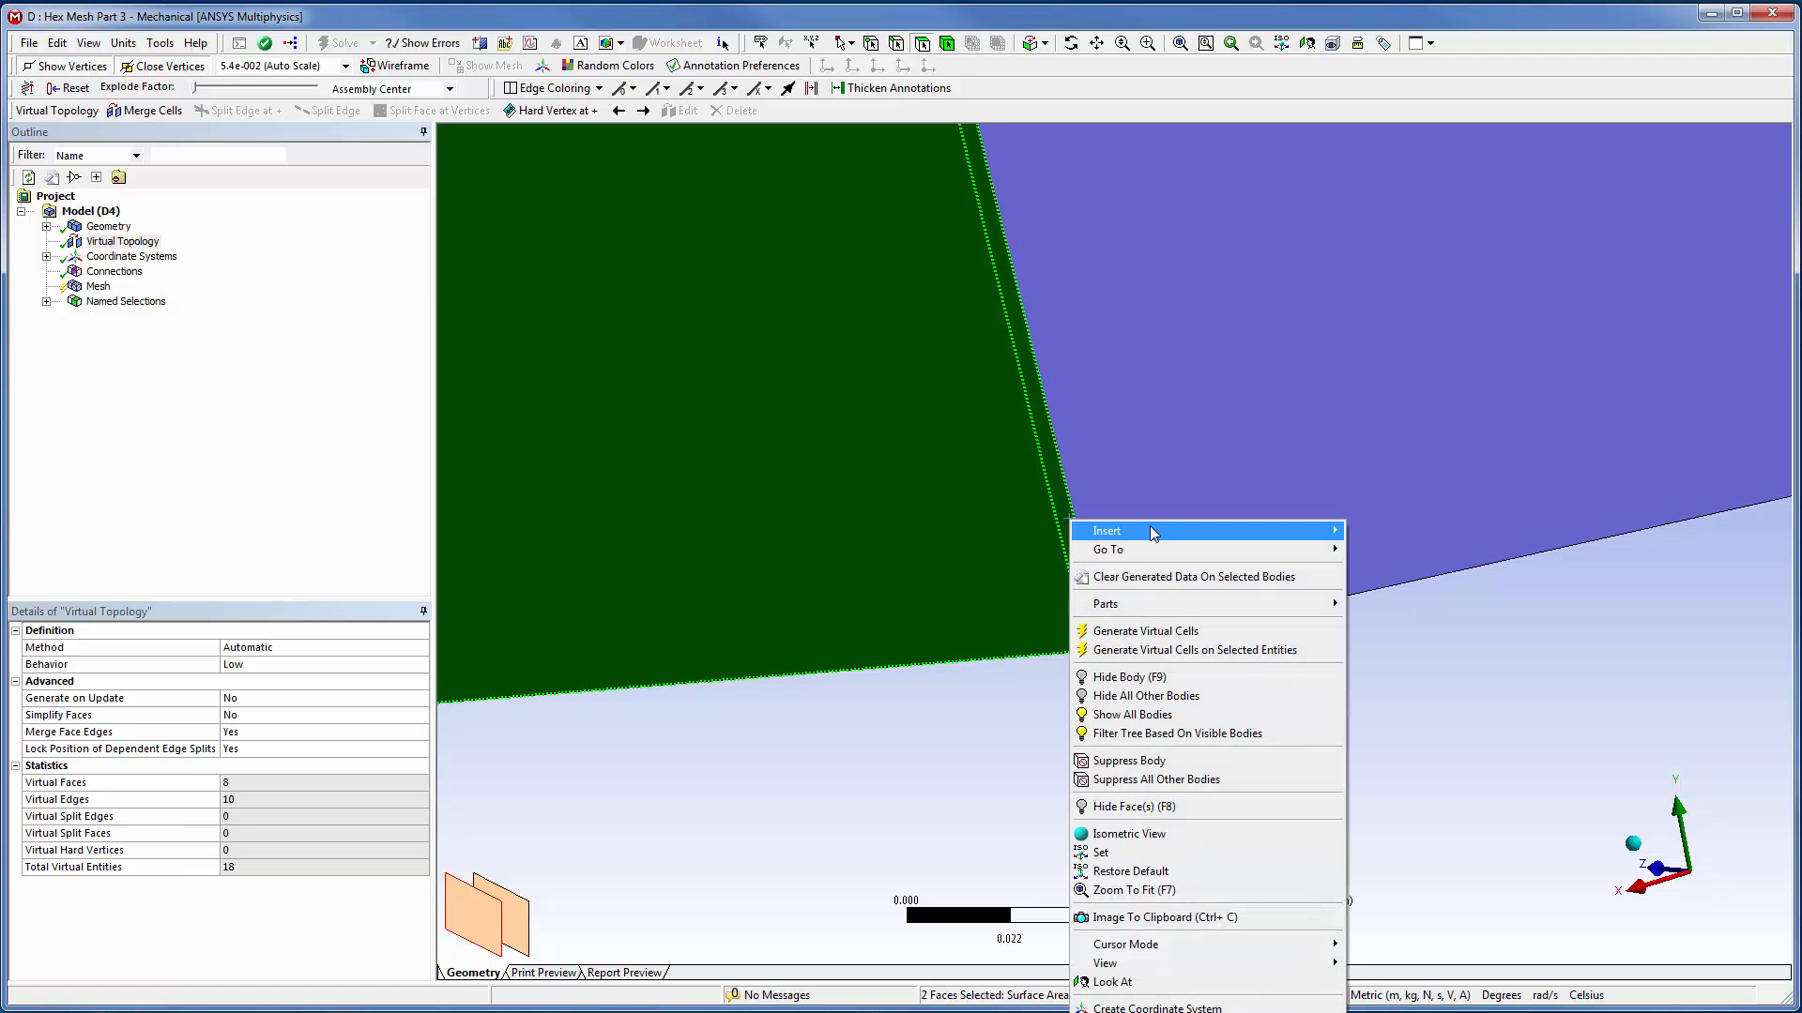
click(1143, 631)
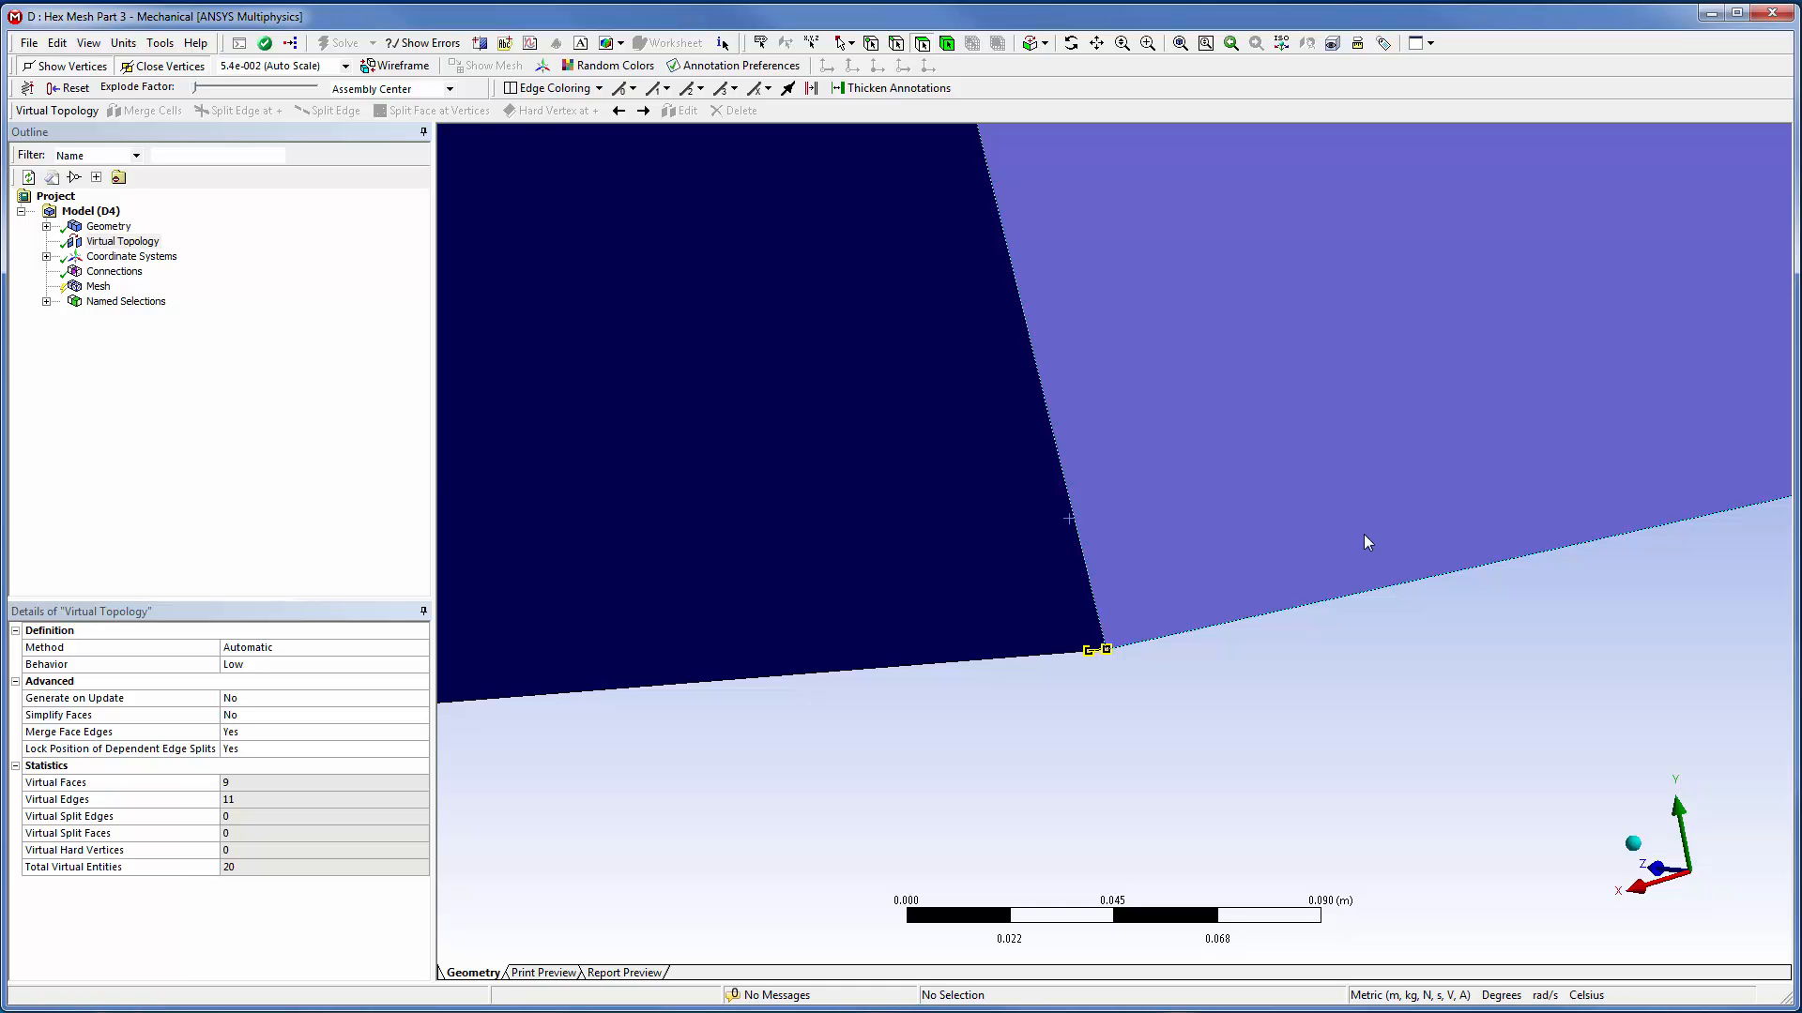
right_click(1241, 643)
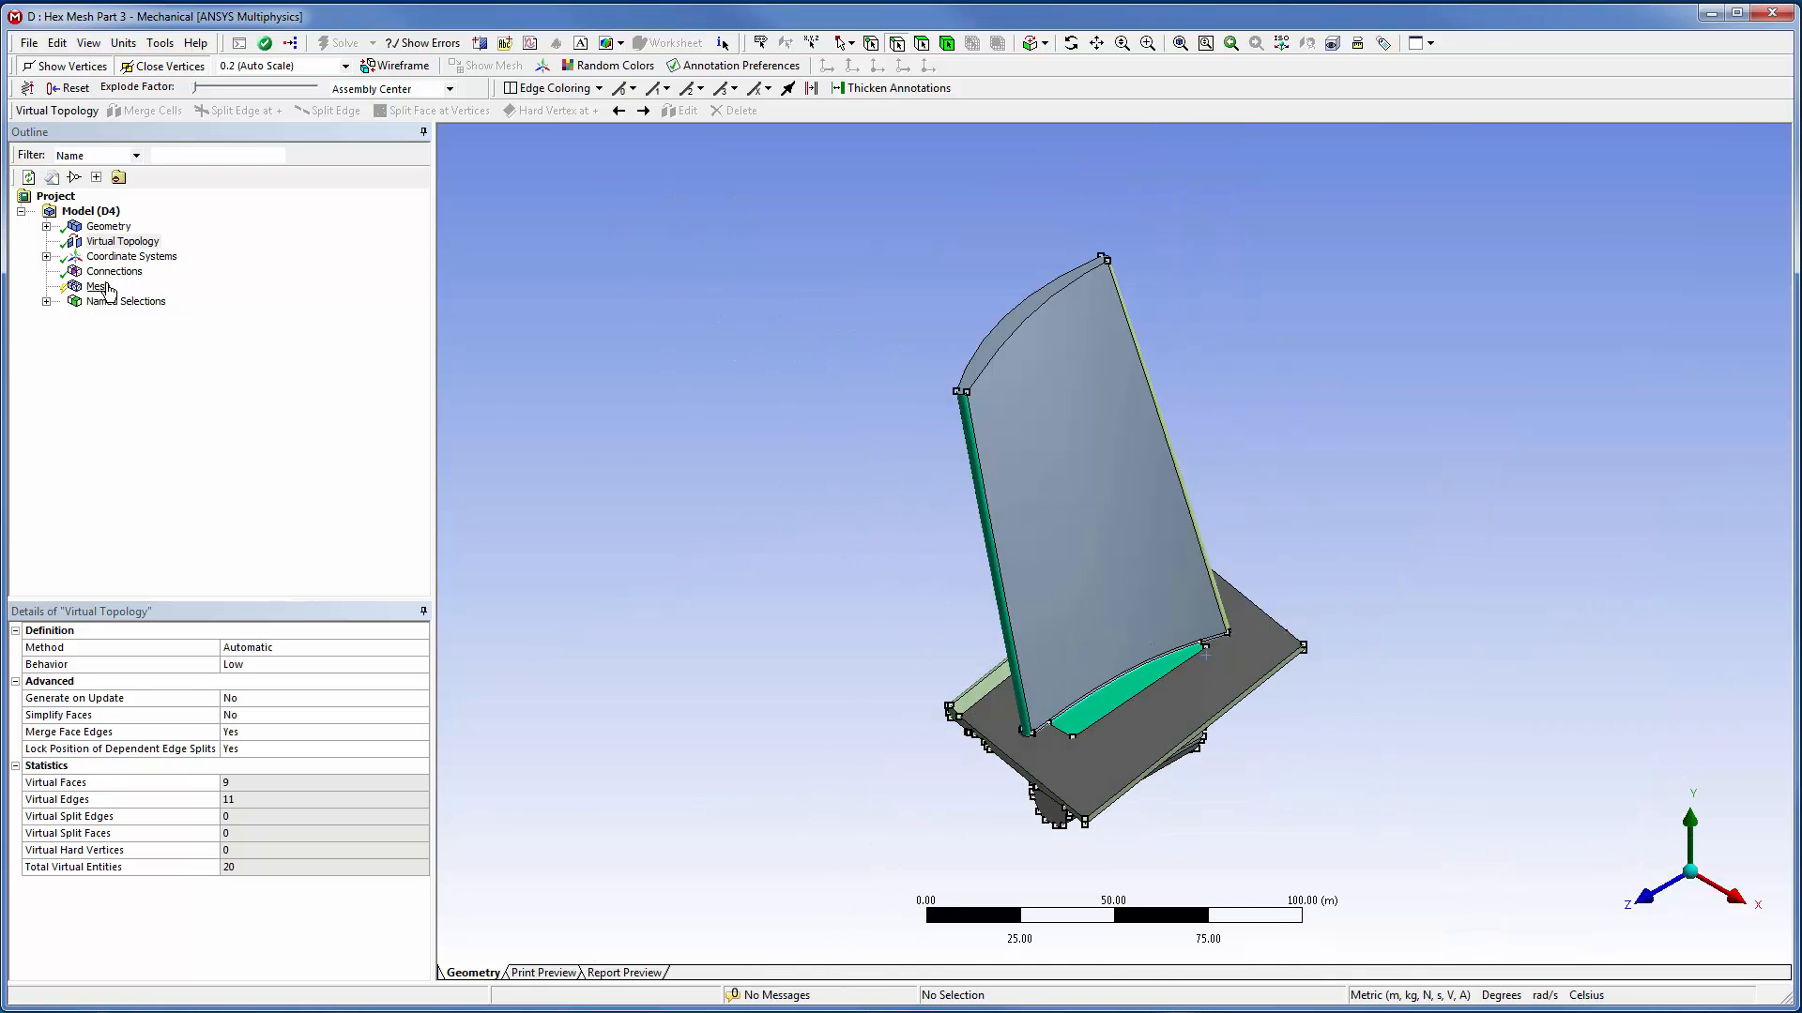
- Highlight the sweepable bodies, showing the plate and root portions ready for hex meshing
right_click(98, 285)
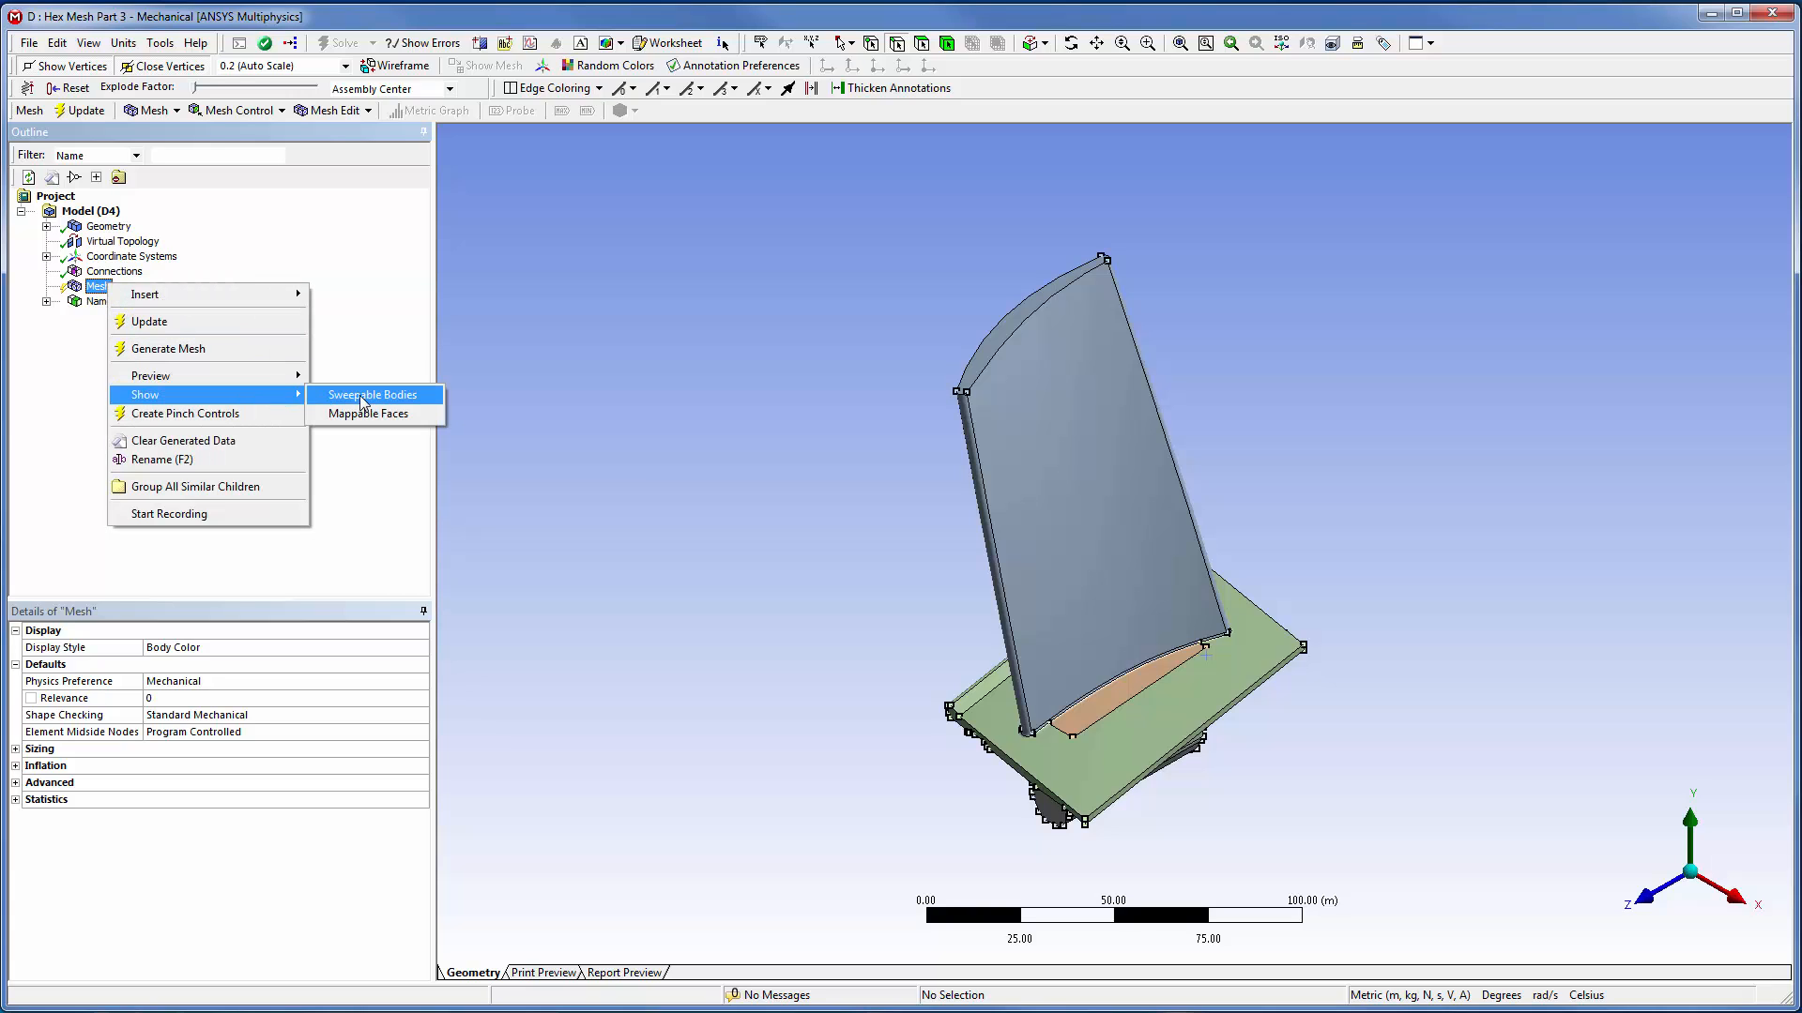
click(373, 394)
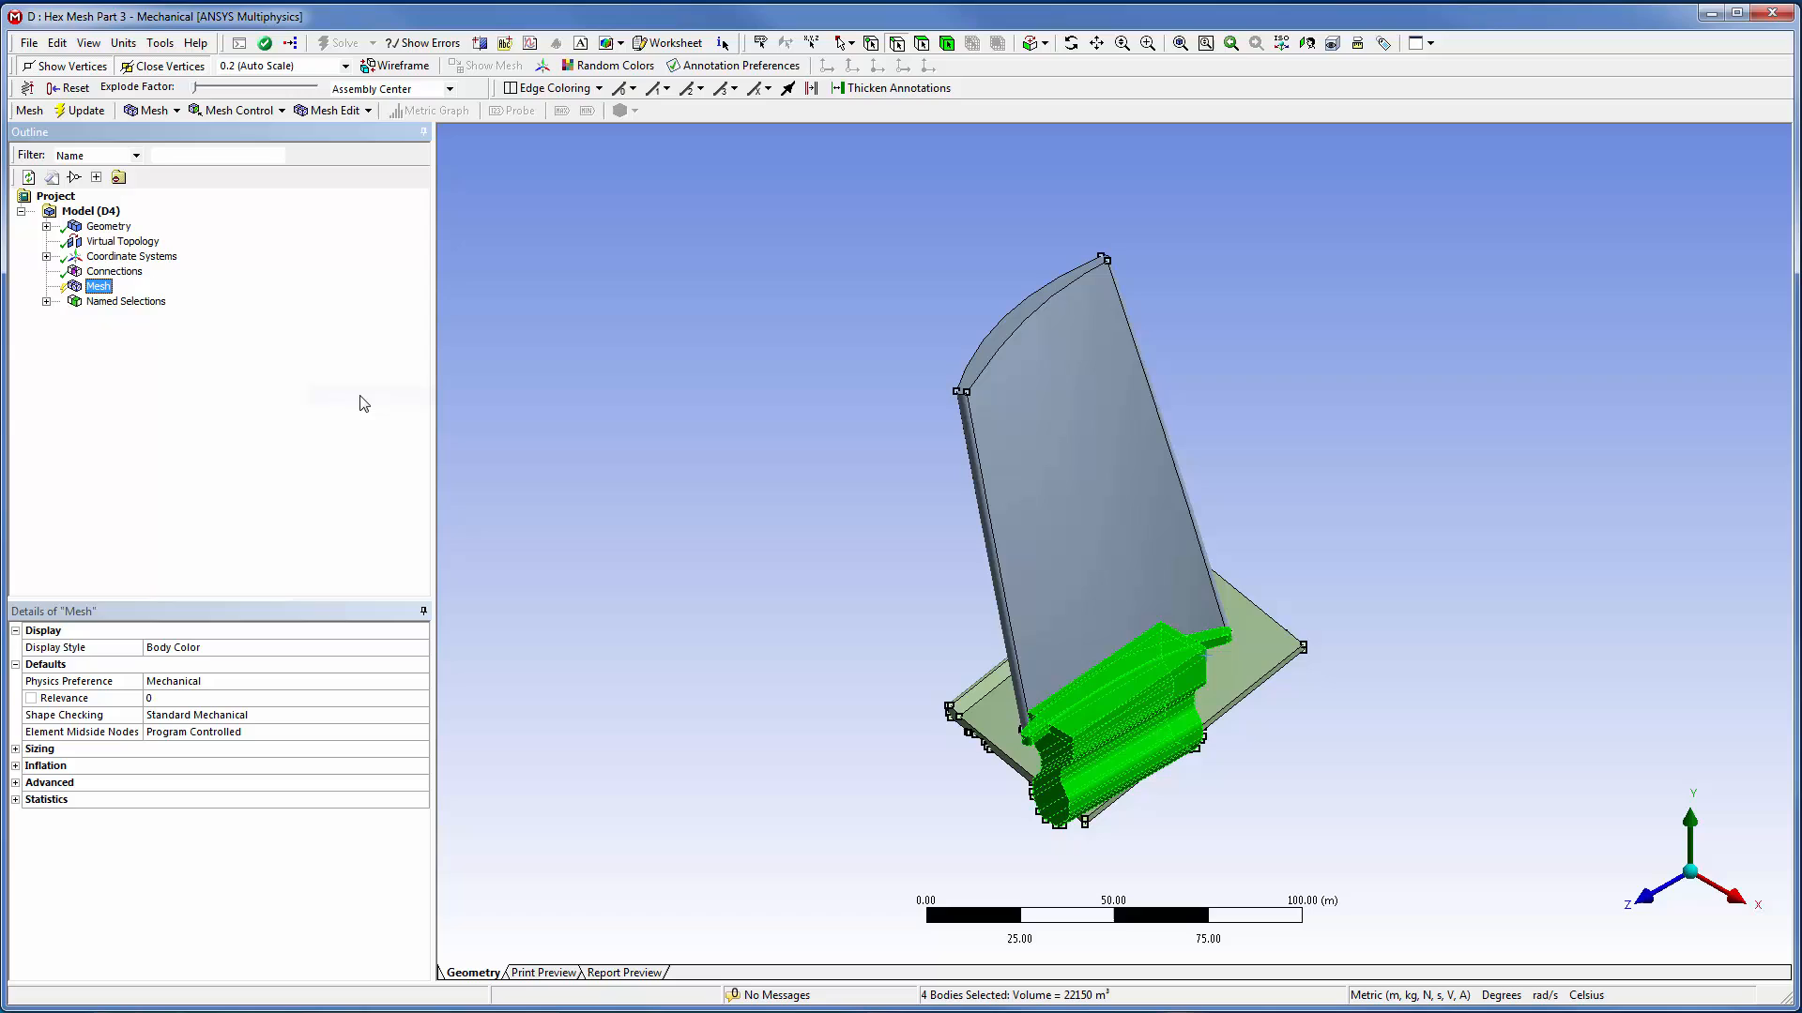